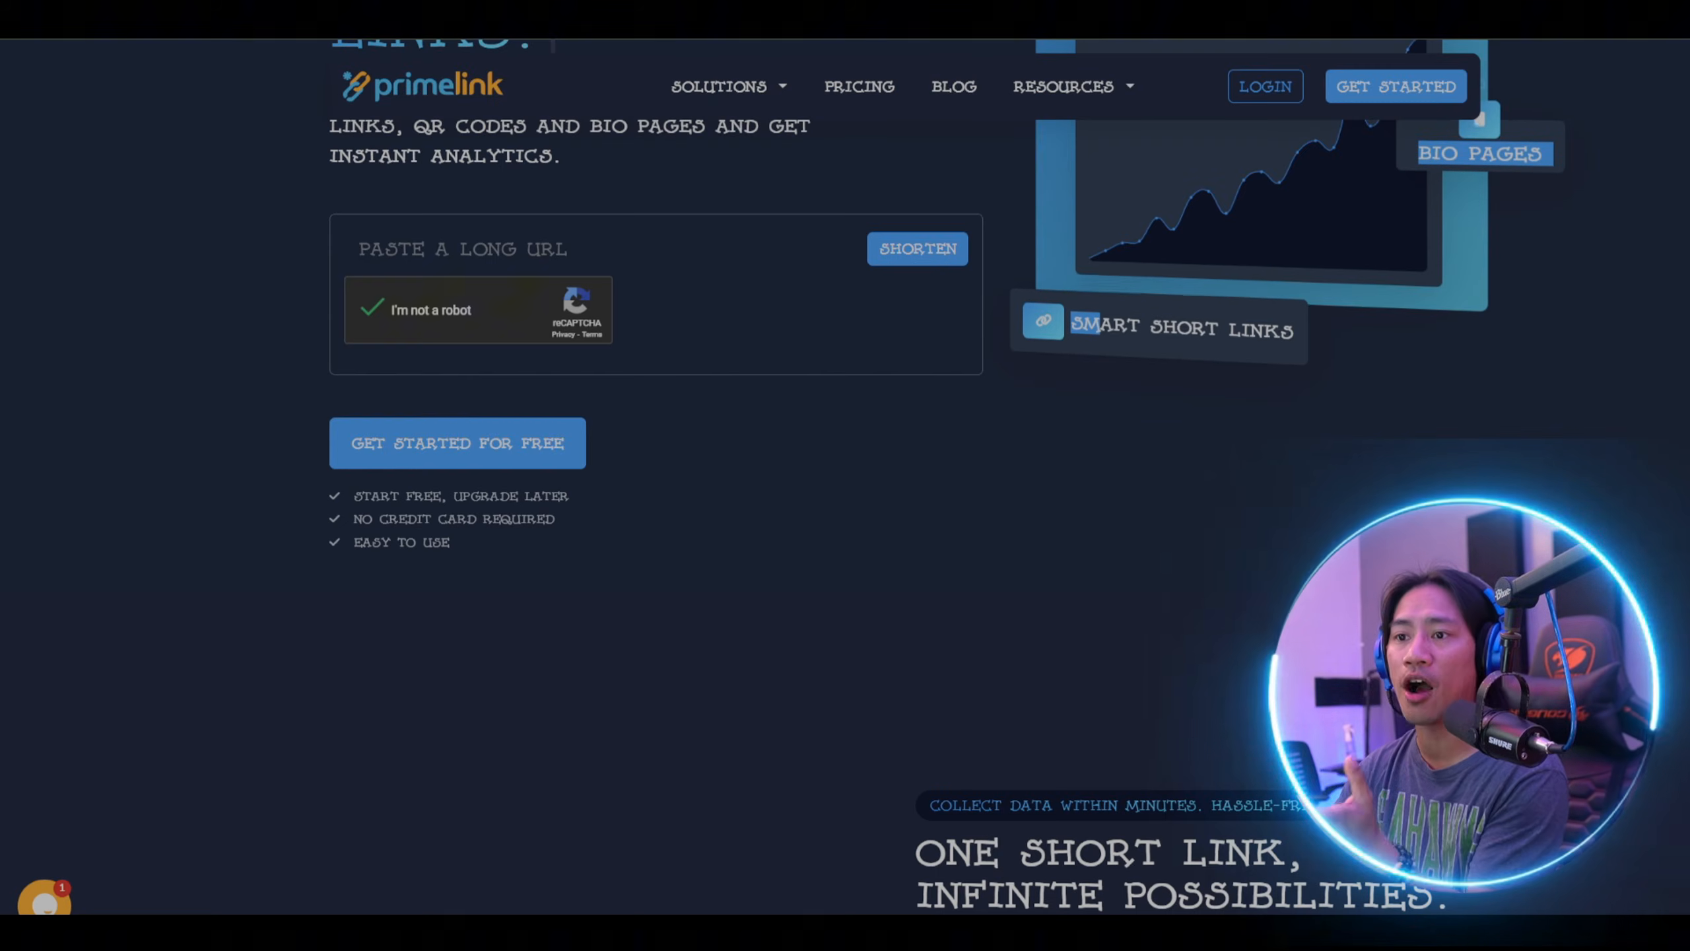
scroll("down", 3)
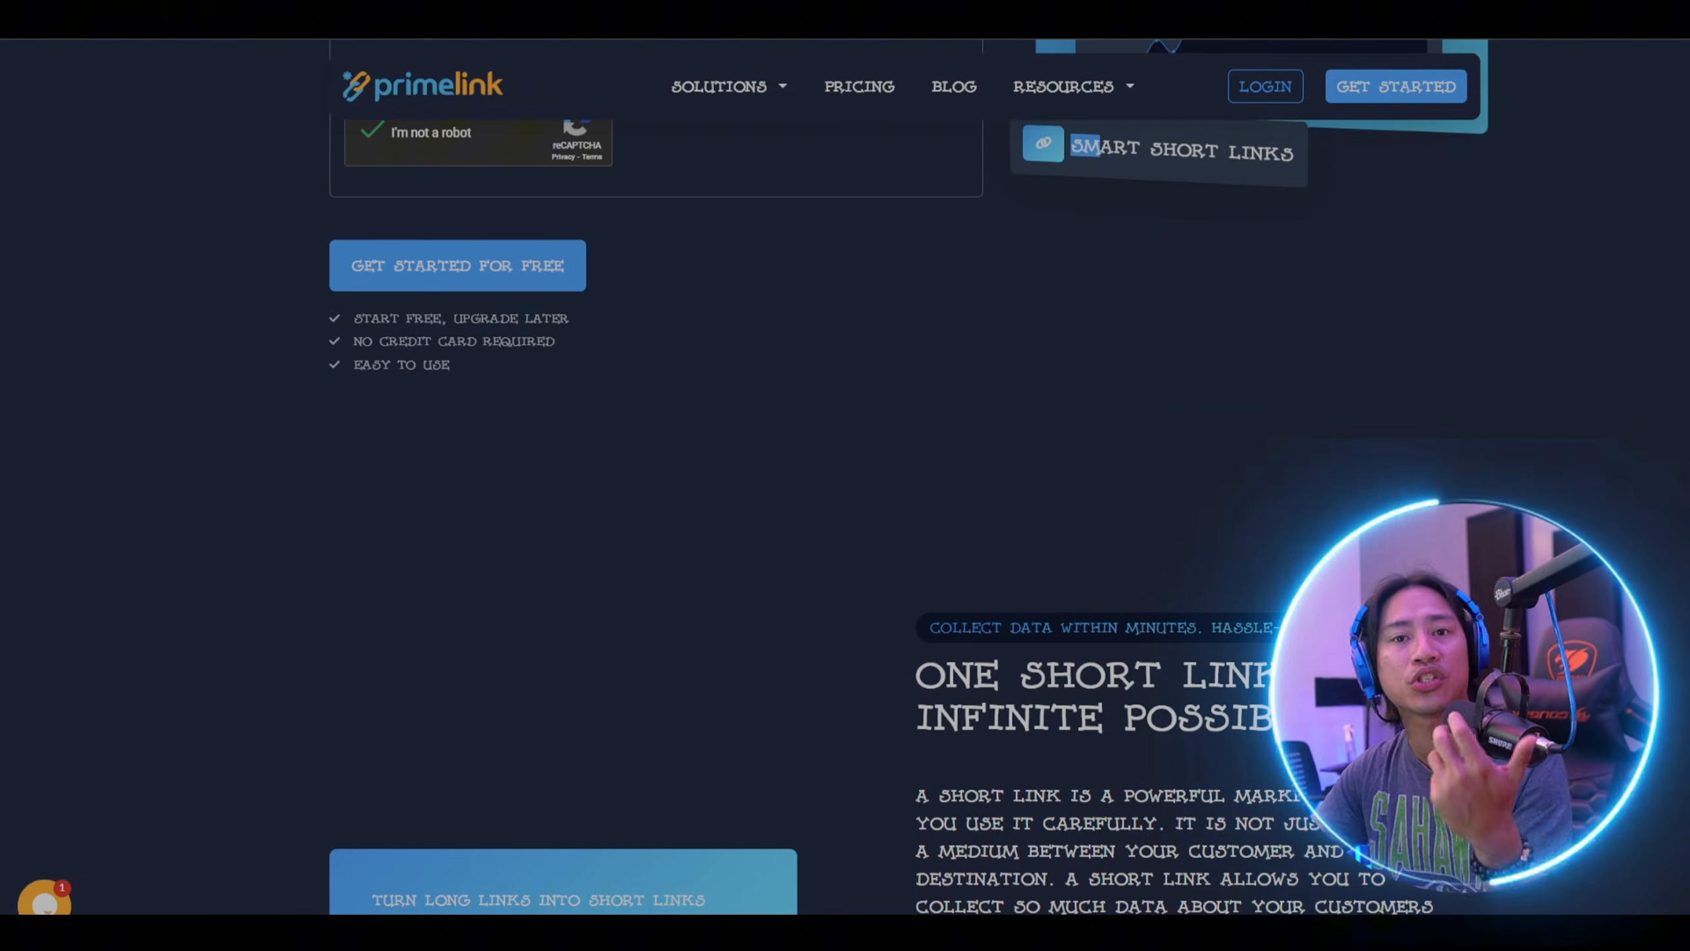
scroll("down", 3)
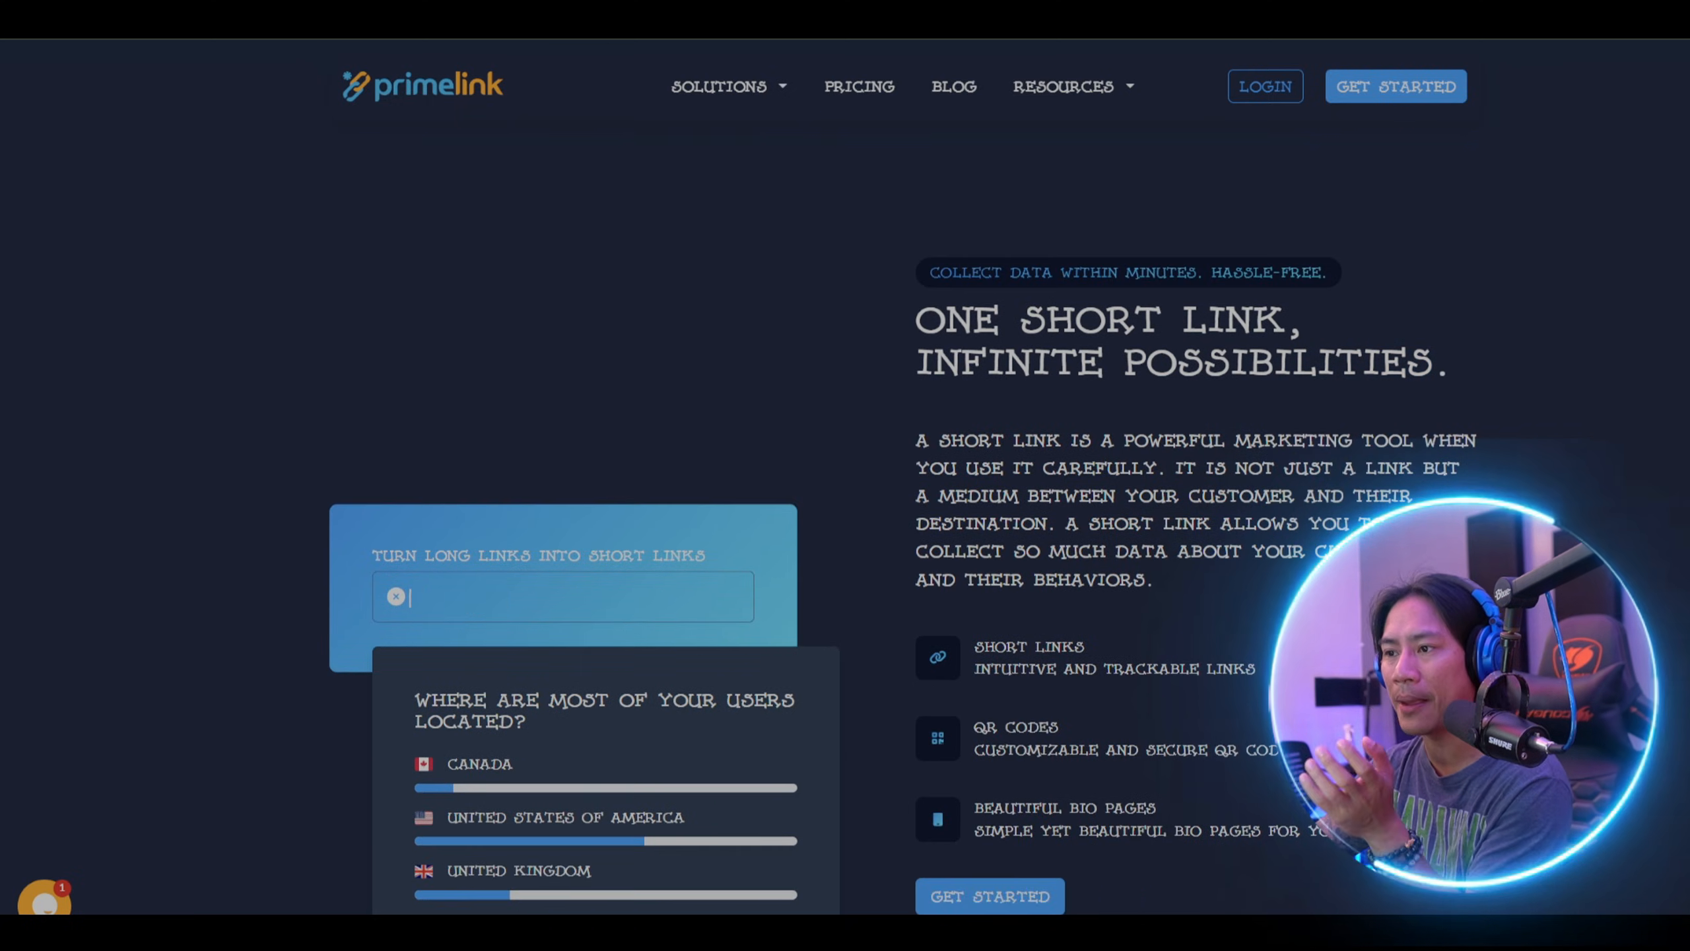
type("HTTPS://PRIME-LINK.NET/SH")
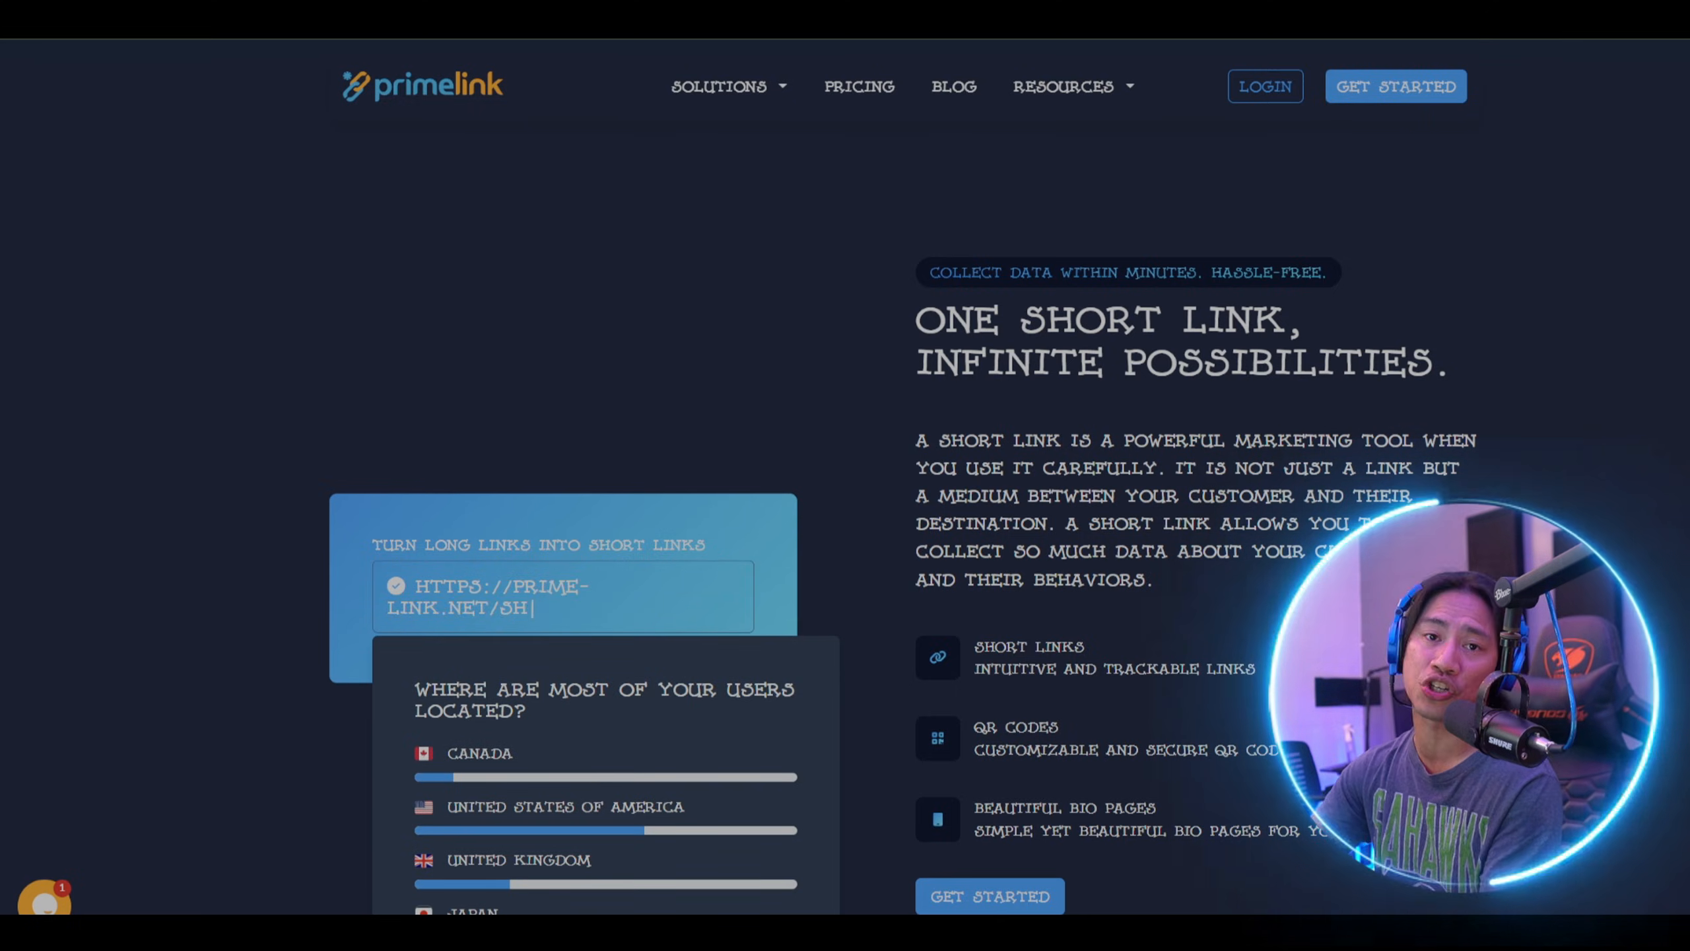
scroll("down", 3)
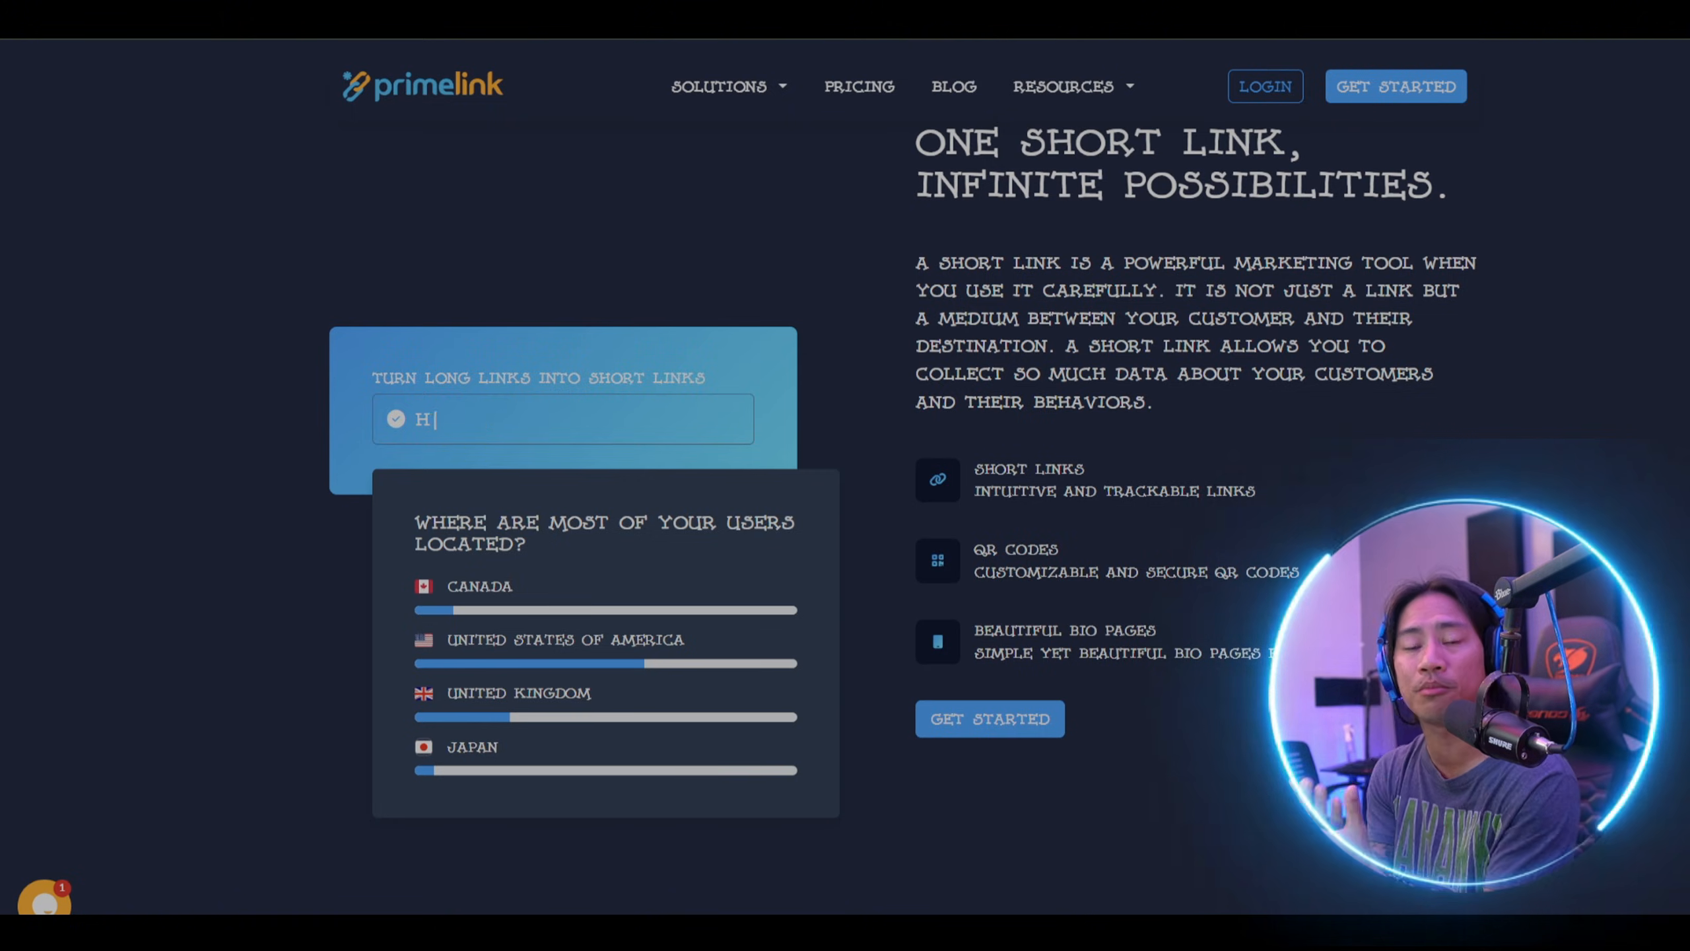
type("TTPS://LONGURL.COM/PAGE")
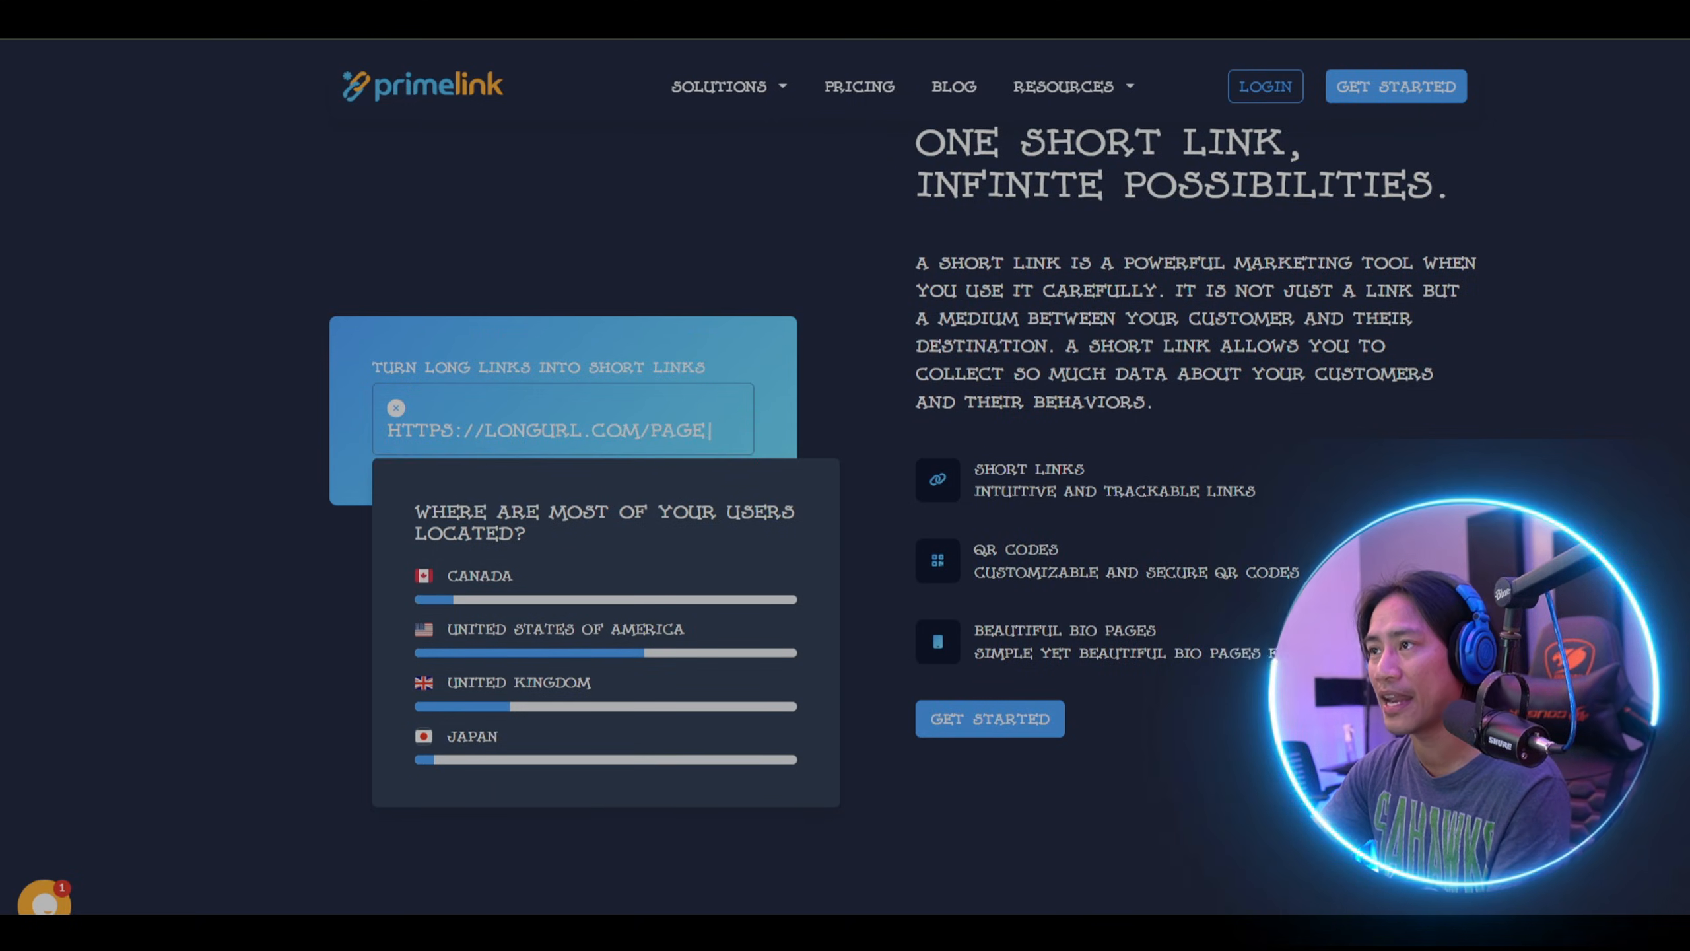
type("ARTICLE-N")
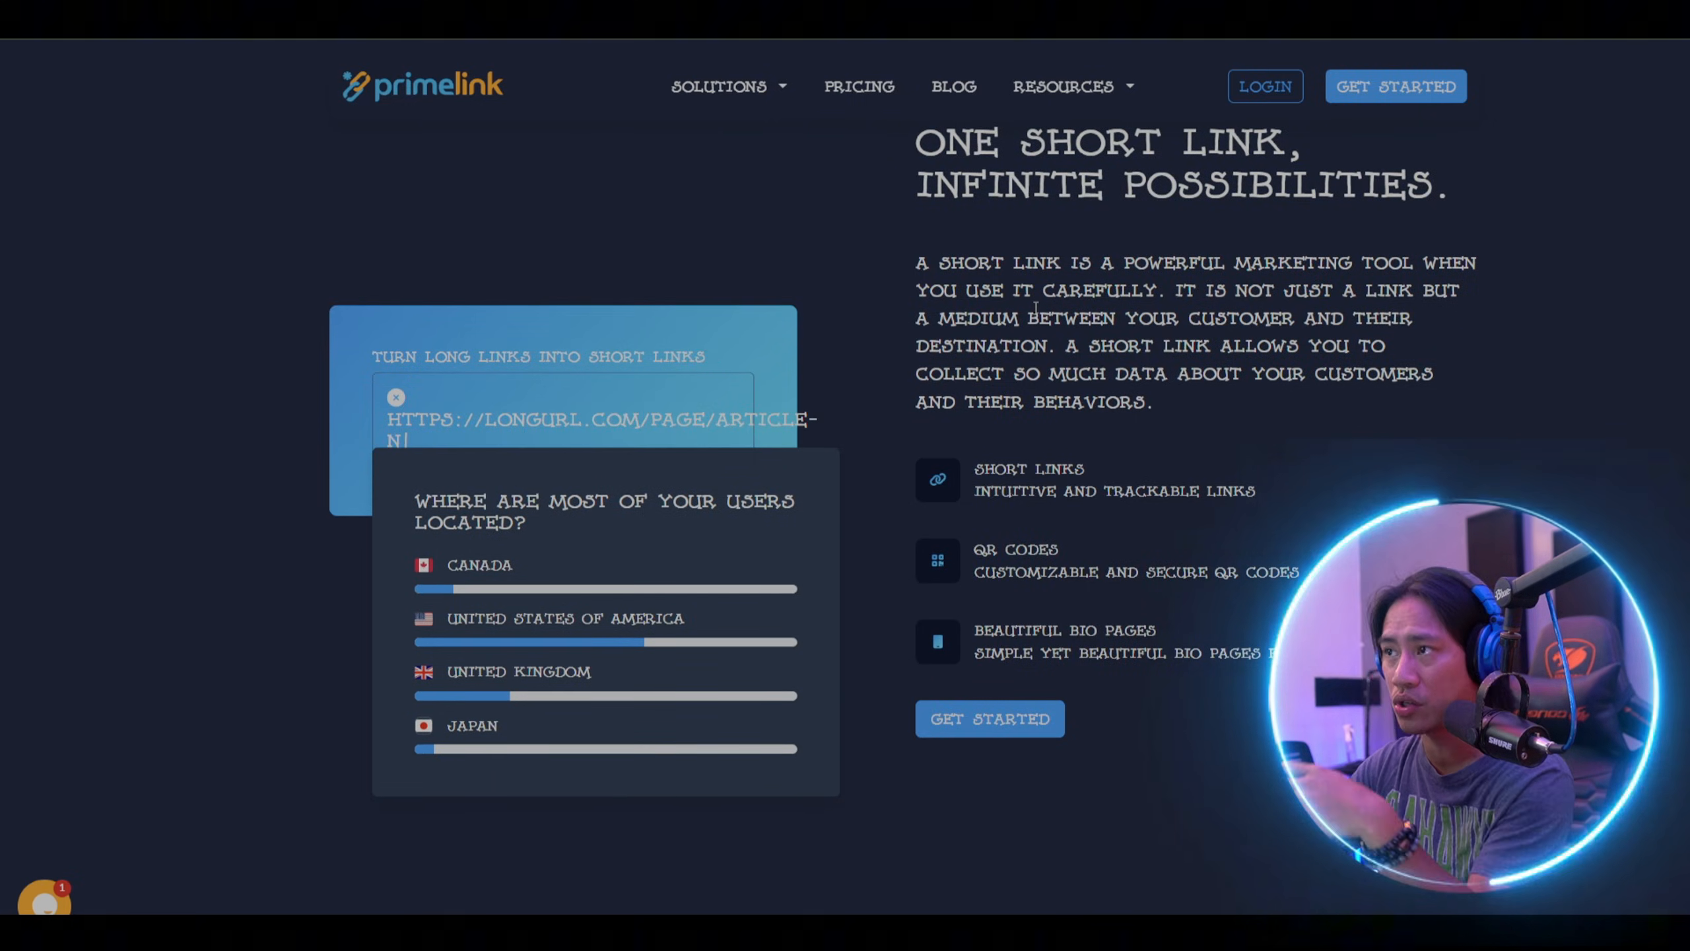
Open the Pricing page comparing Free, Individual, Business and Enterprise plans
left_click(858, 88)
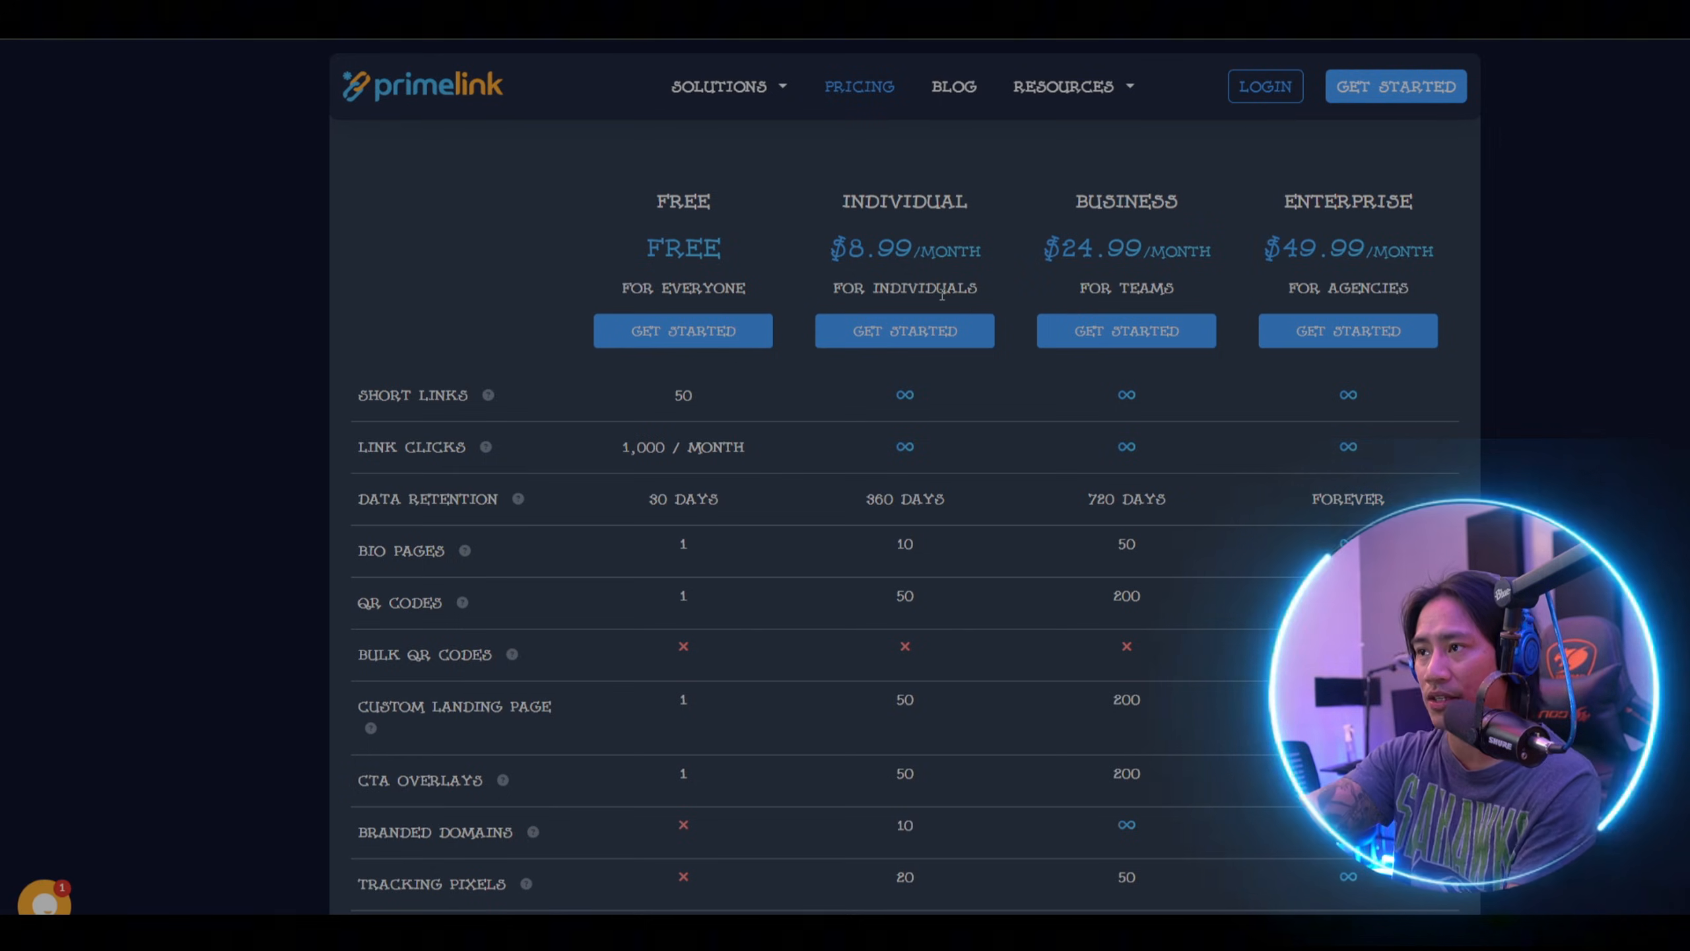
mouse_move(1127, 223)
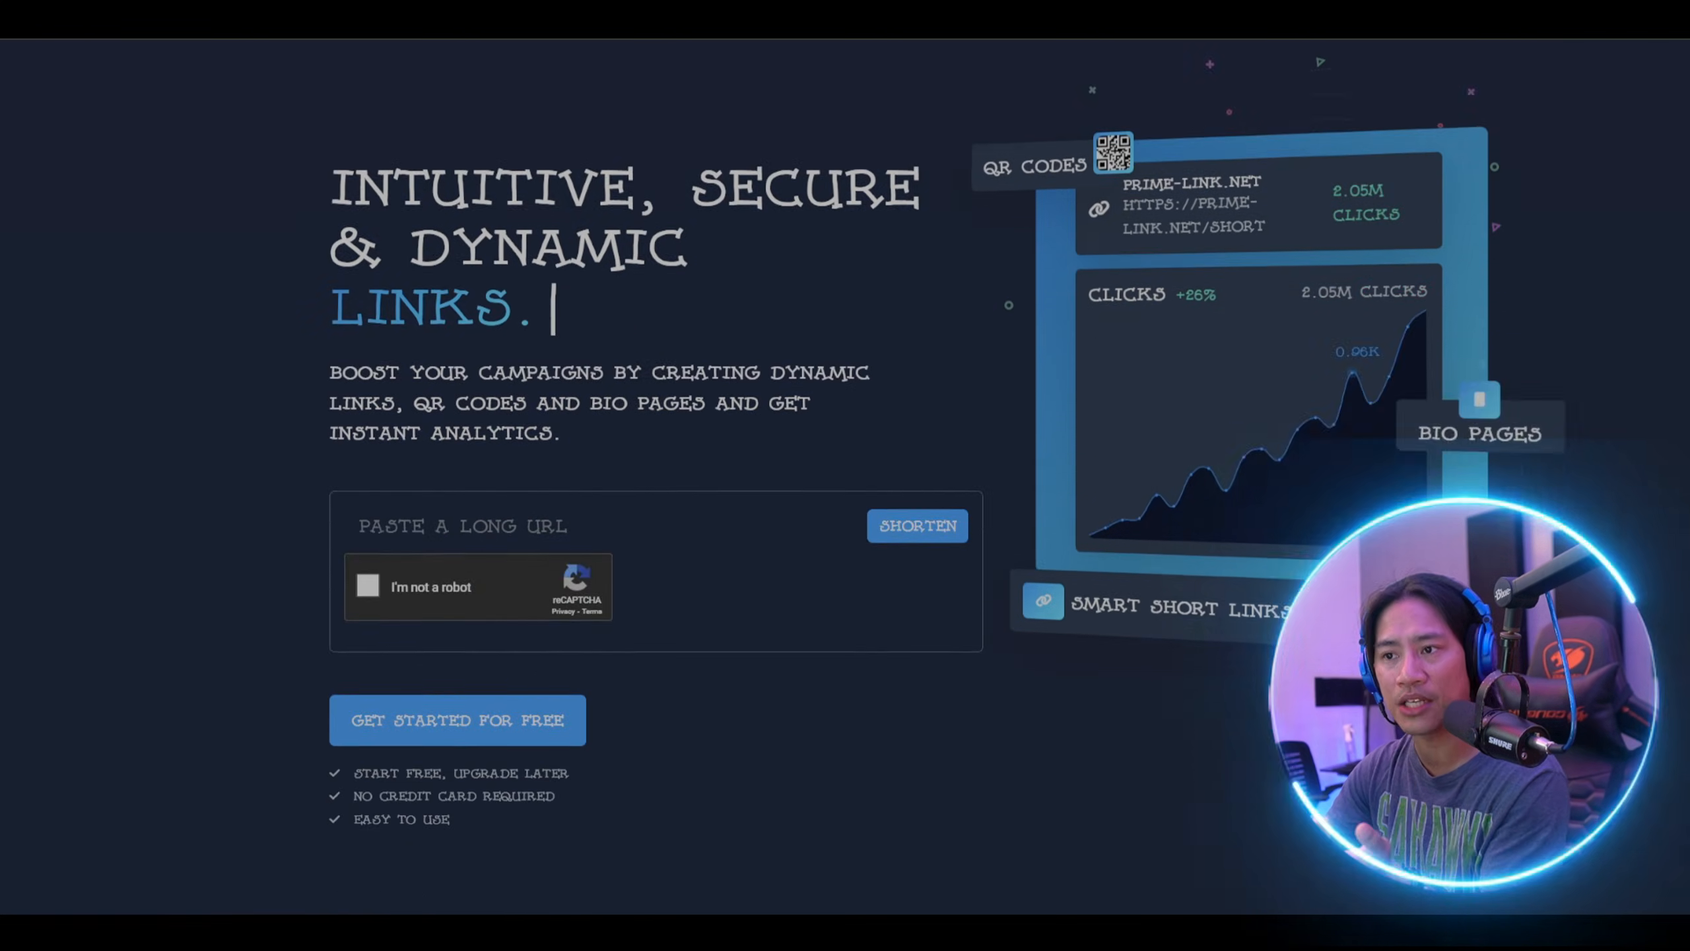
Scroll the home page back down to the short-link demo with its sample URL text
scroll("down", 3)
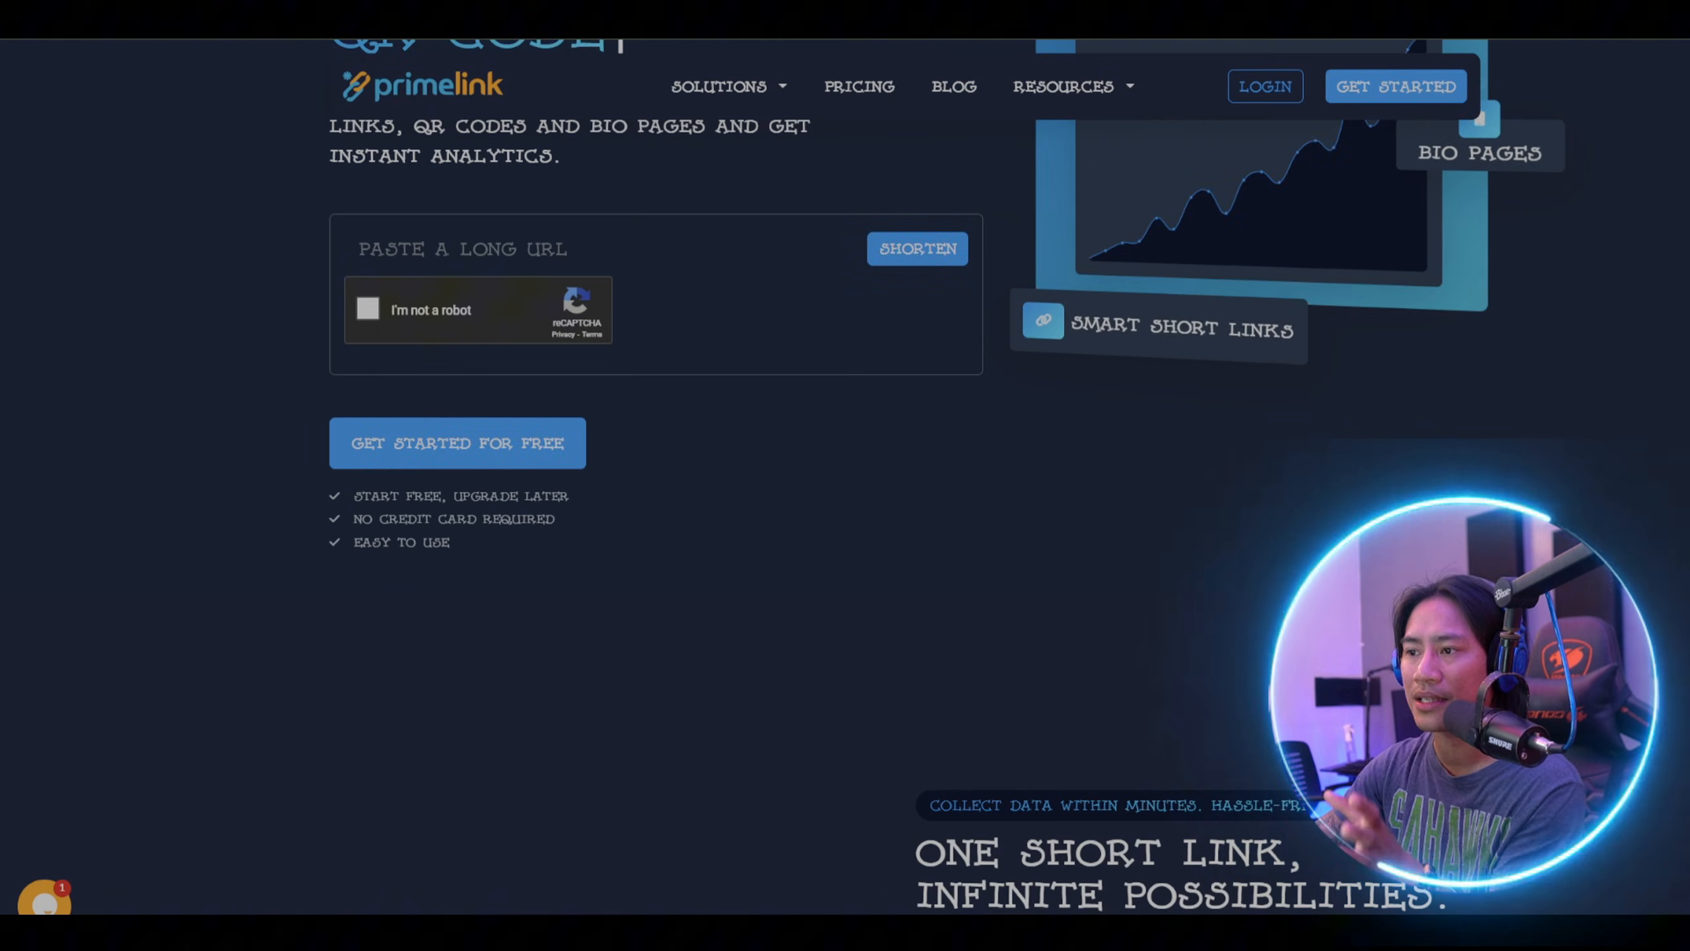
scroll("down", 3)
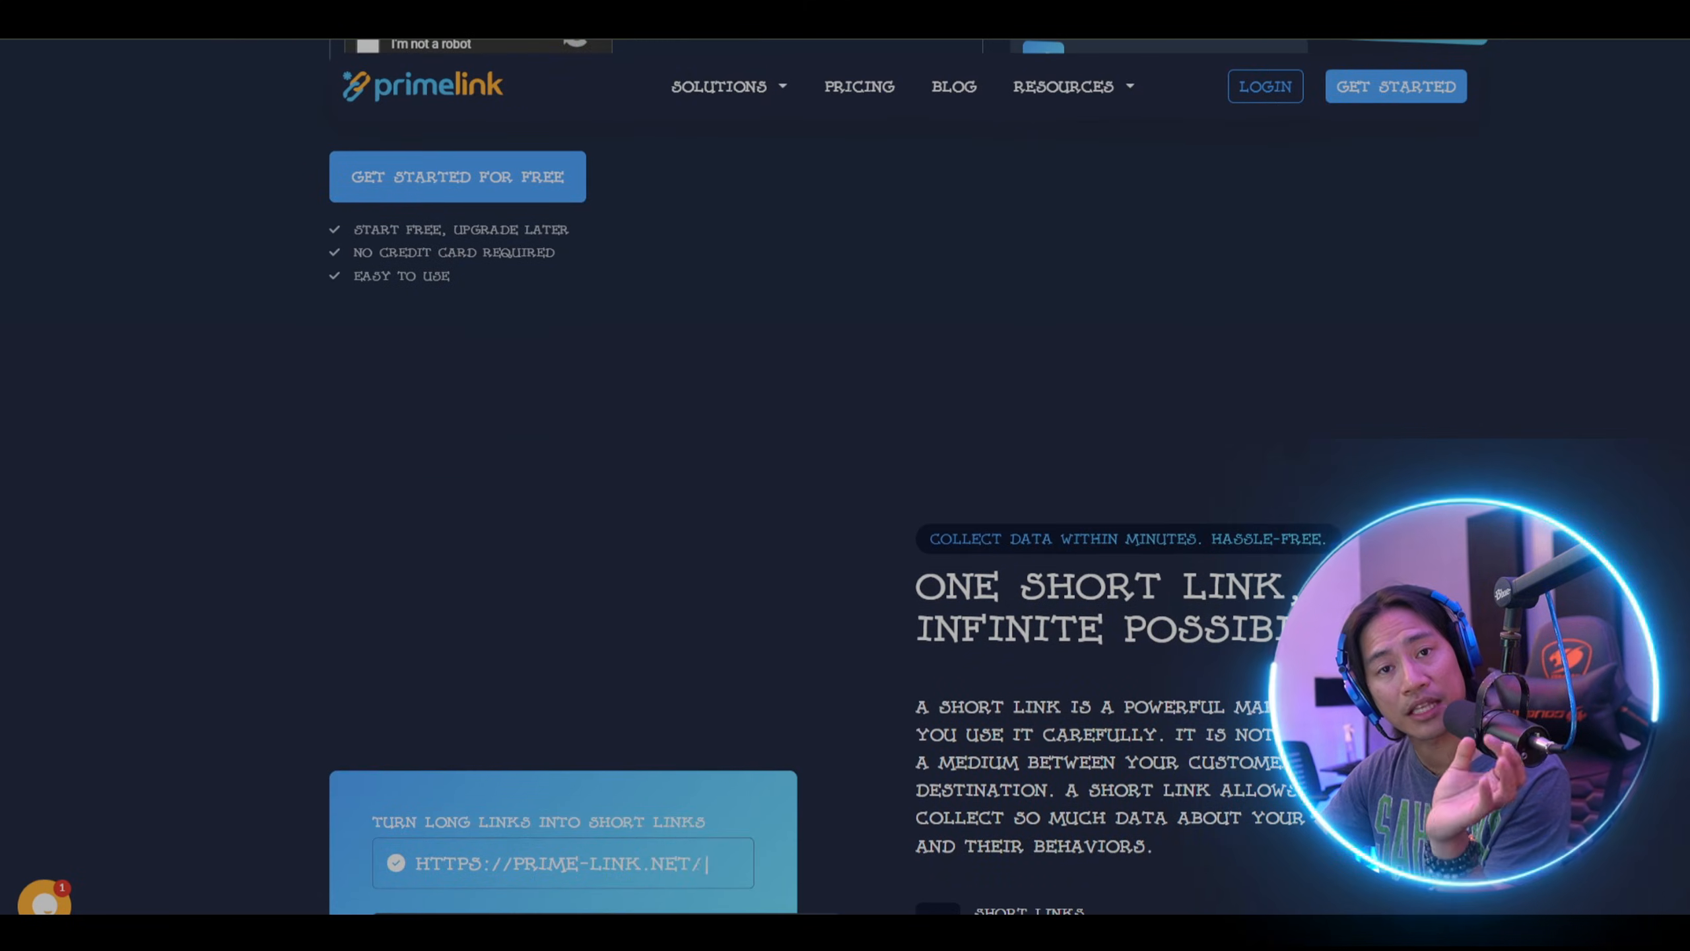
type("S")
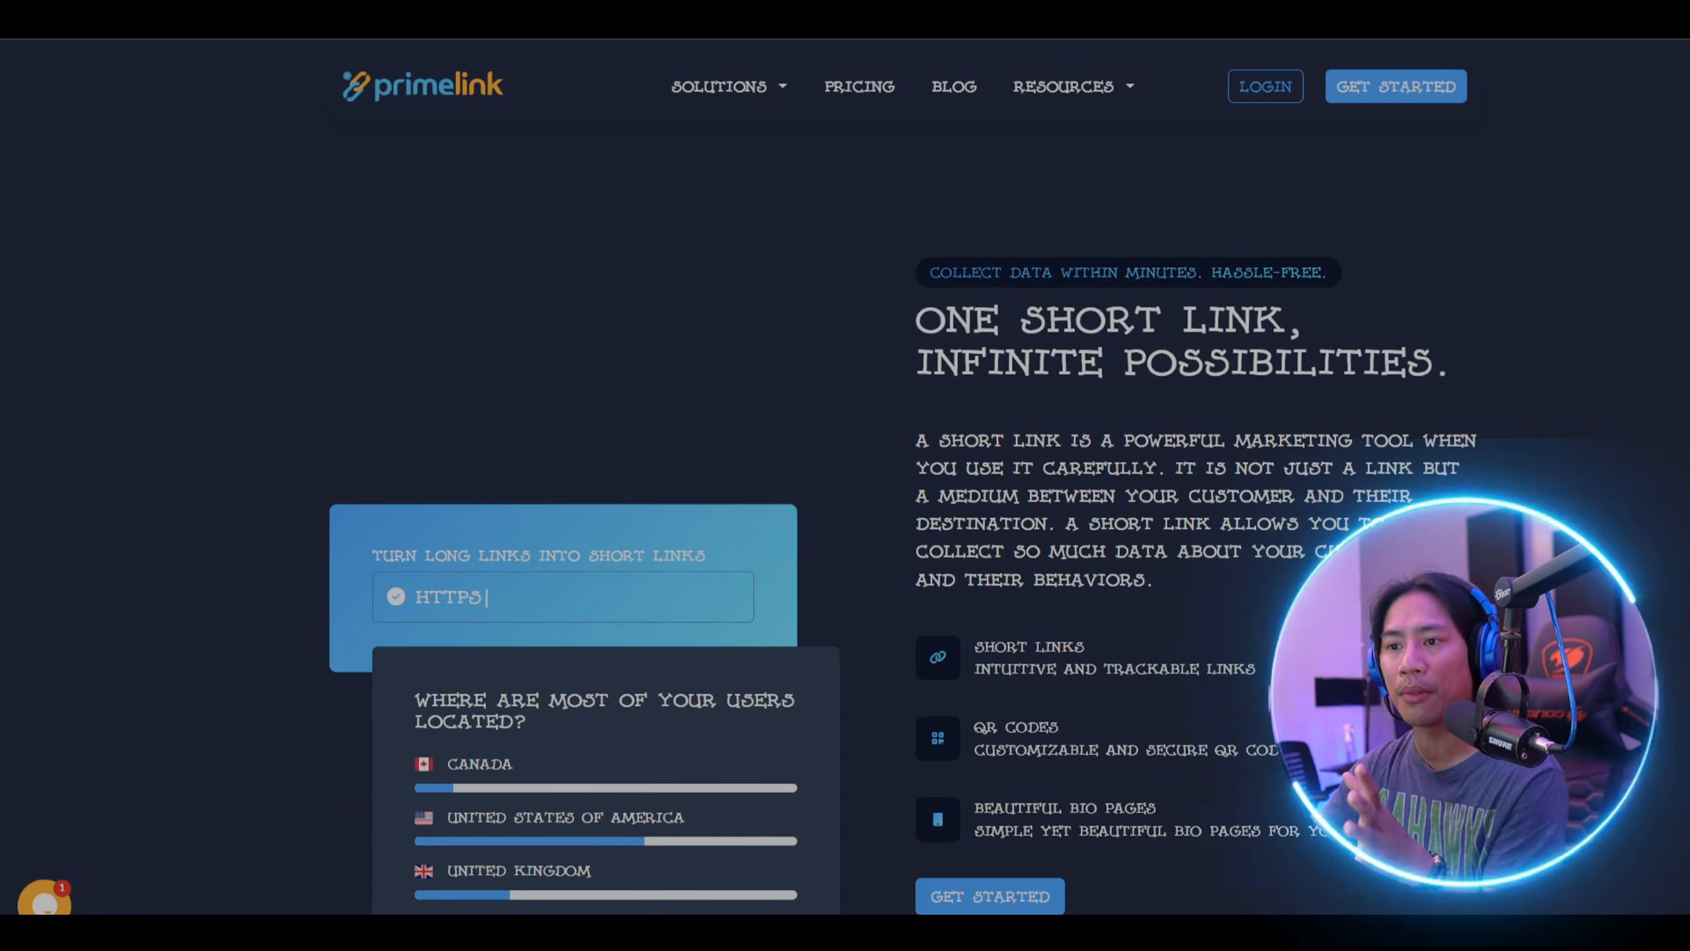
type("://")
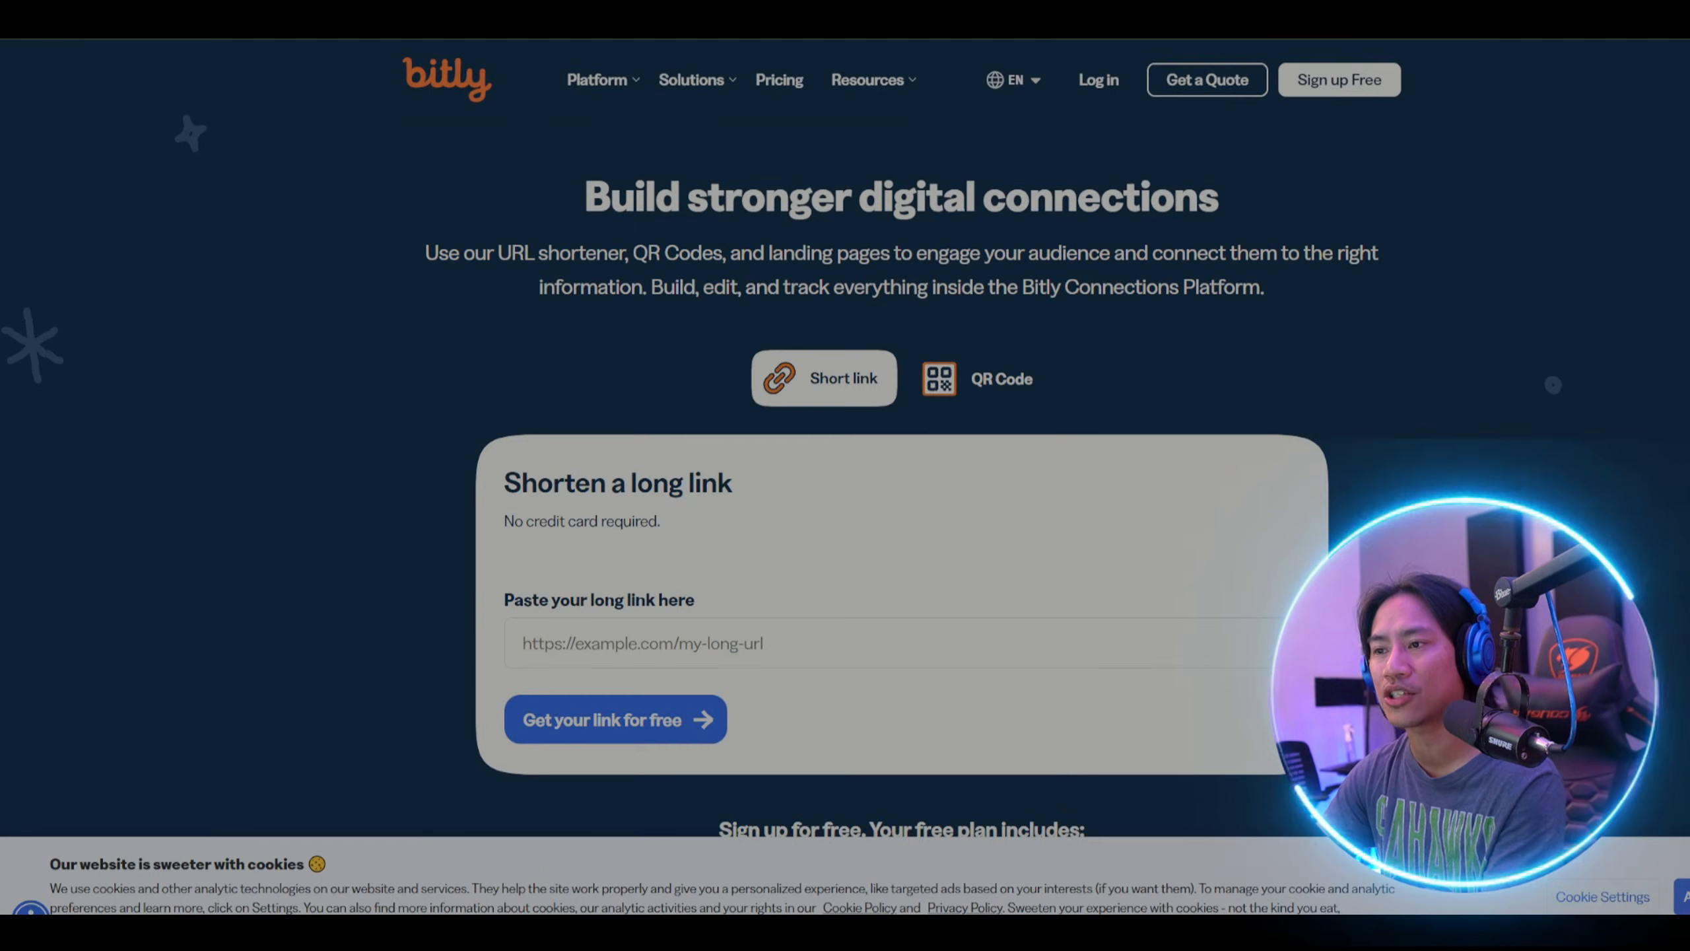
scroll("down", 3)
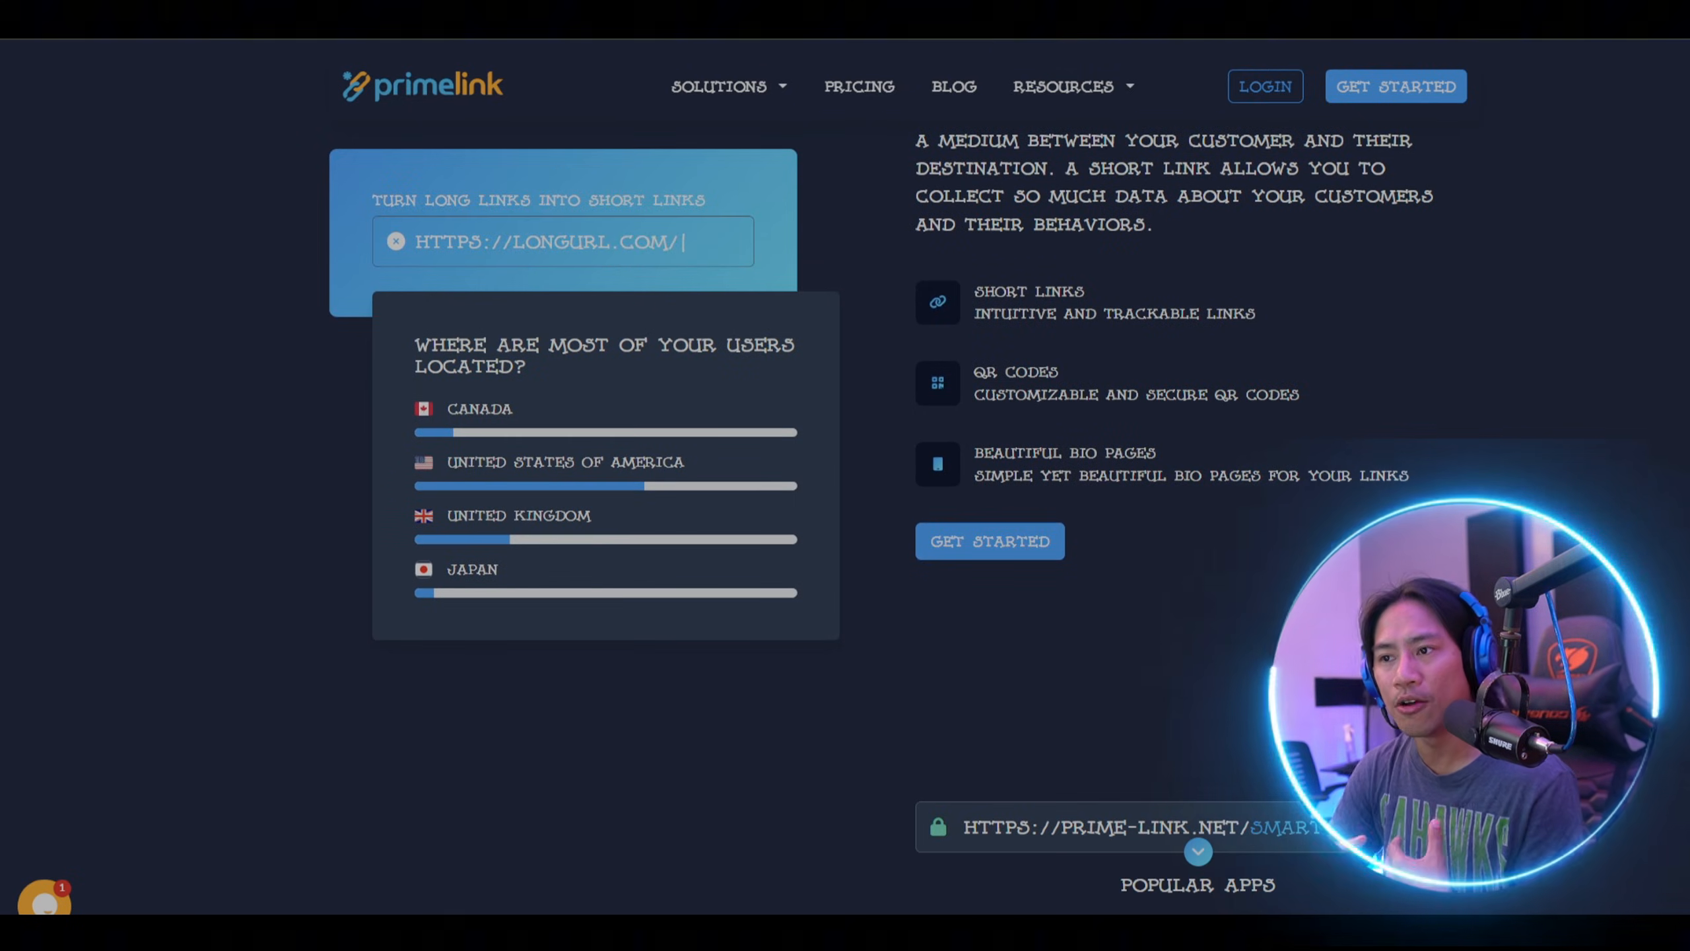
Move past the long-URL and Prime Link demo text down to Smart Deep Linking
type("PAGE/ARTICLE-NA")
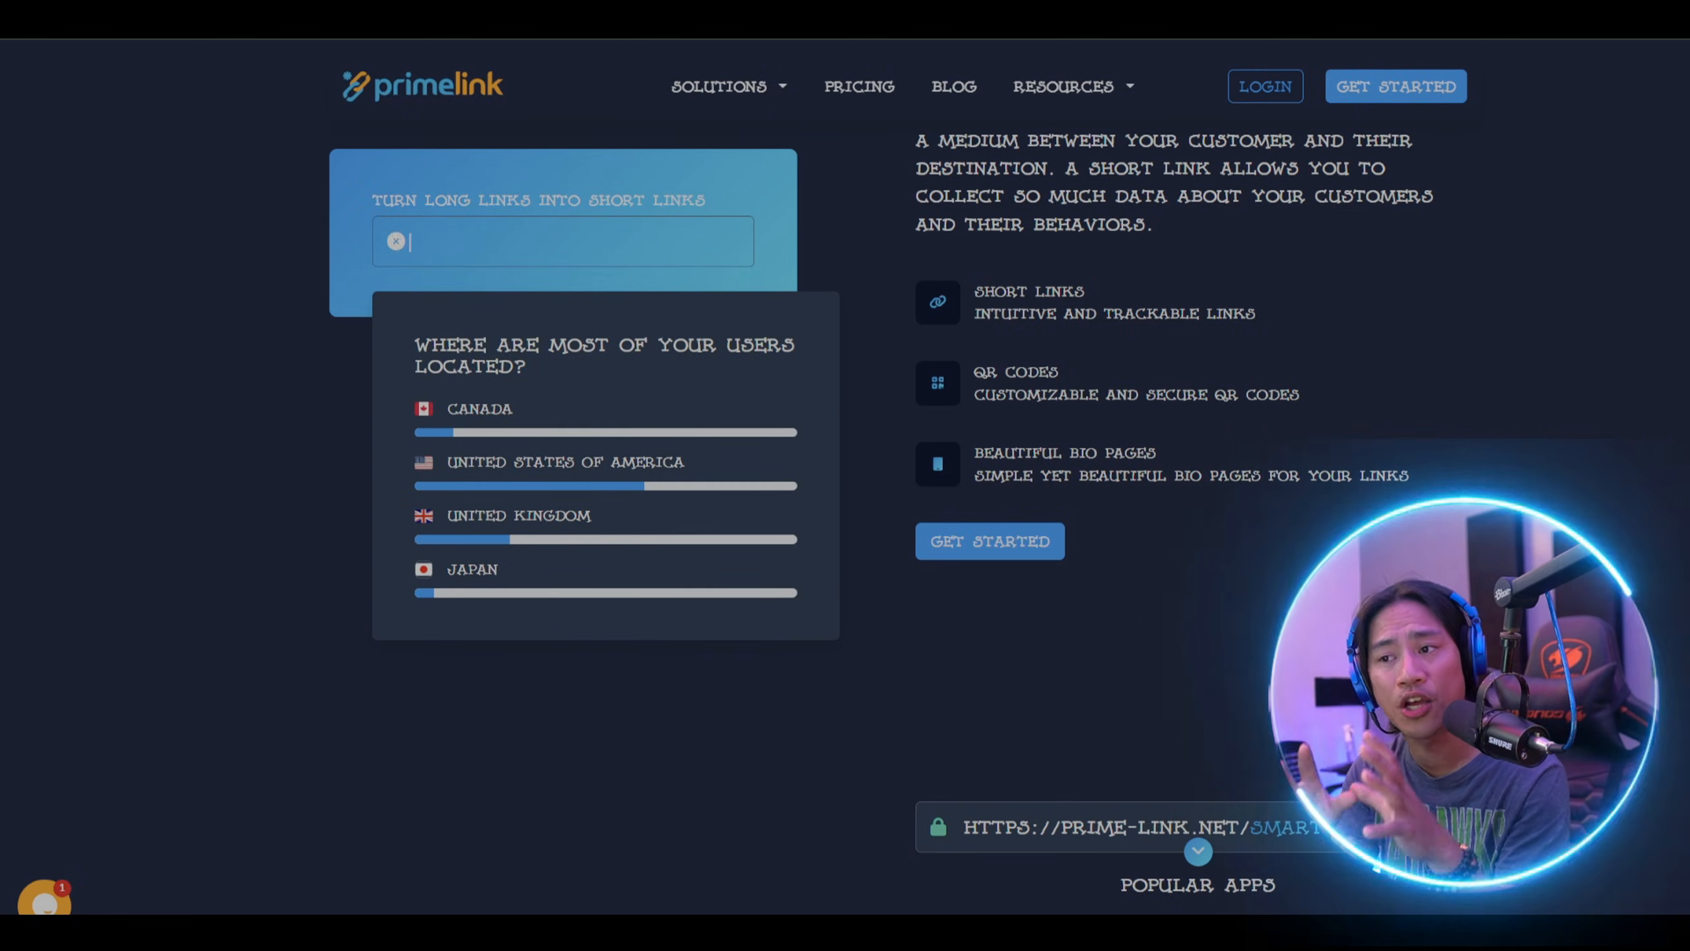
type("HTTPS://PRIME-L")
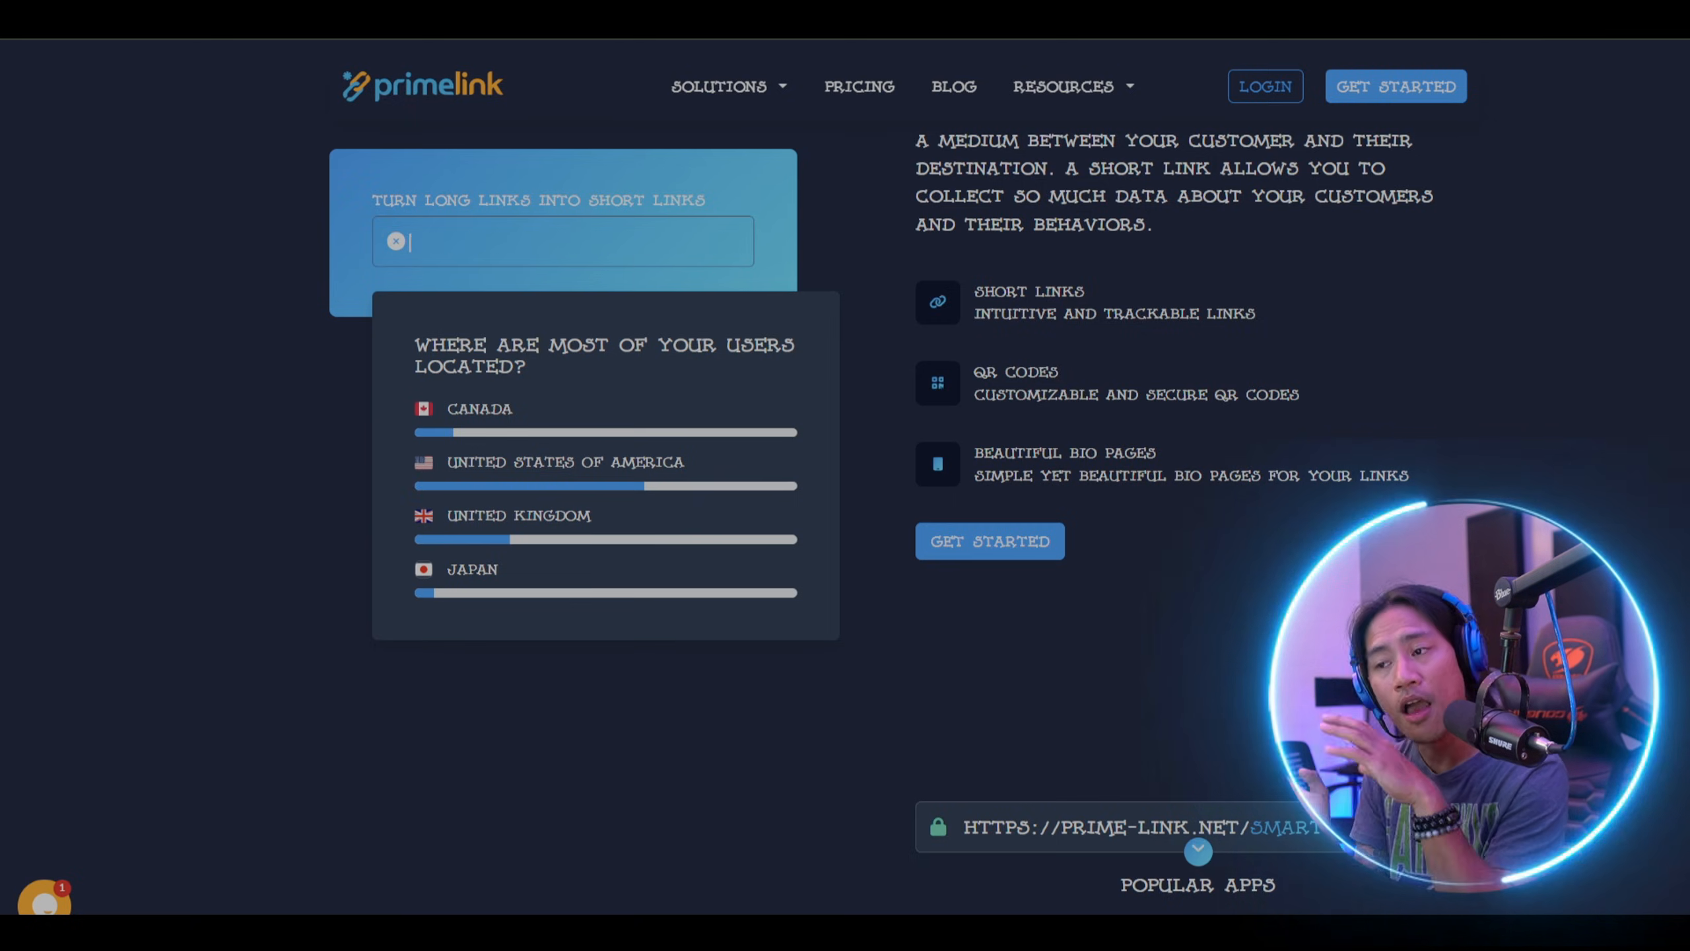
type("HTTPS://LONGUR")
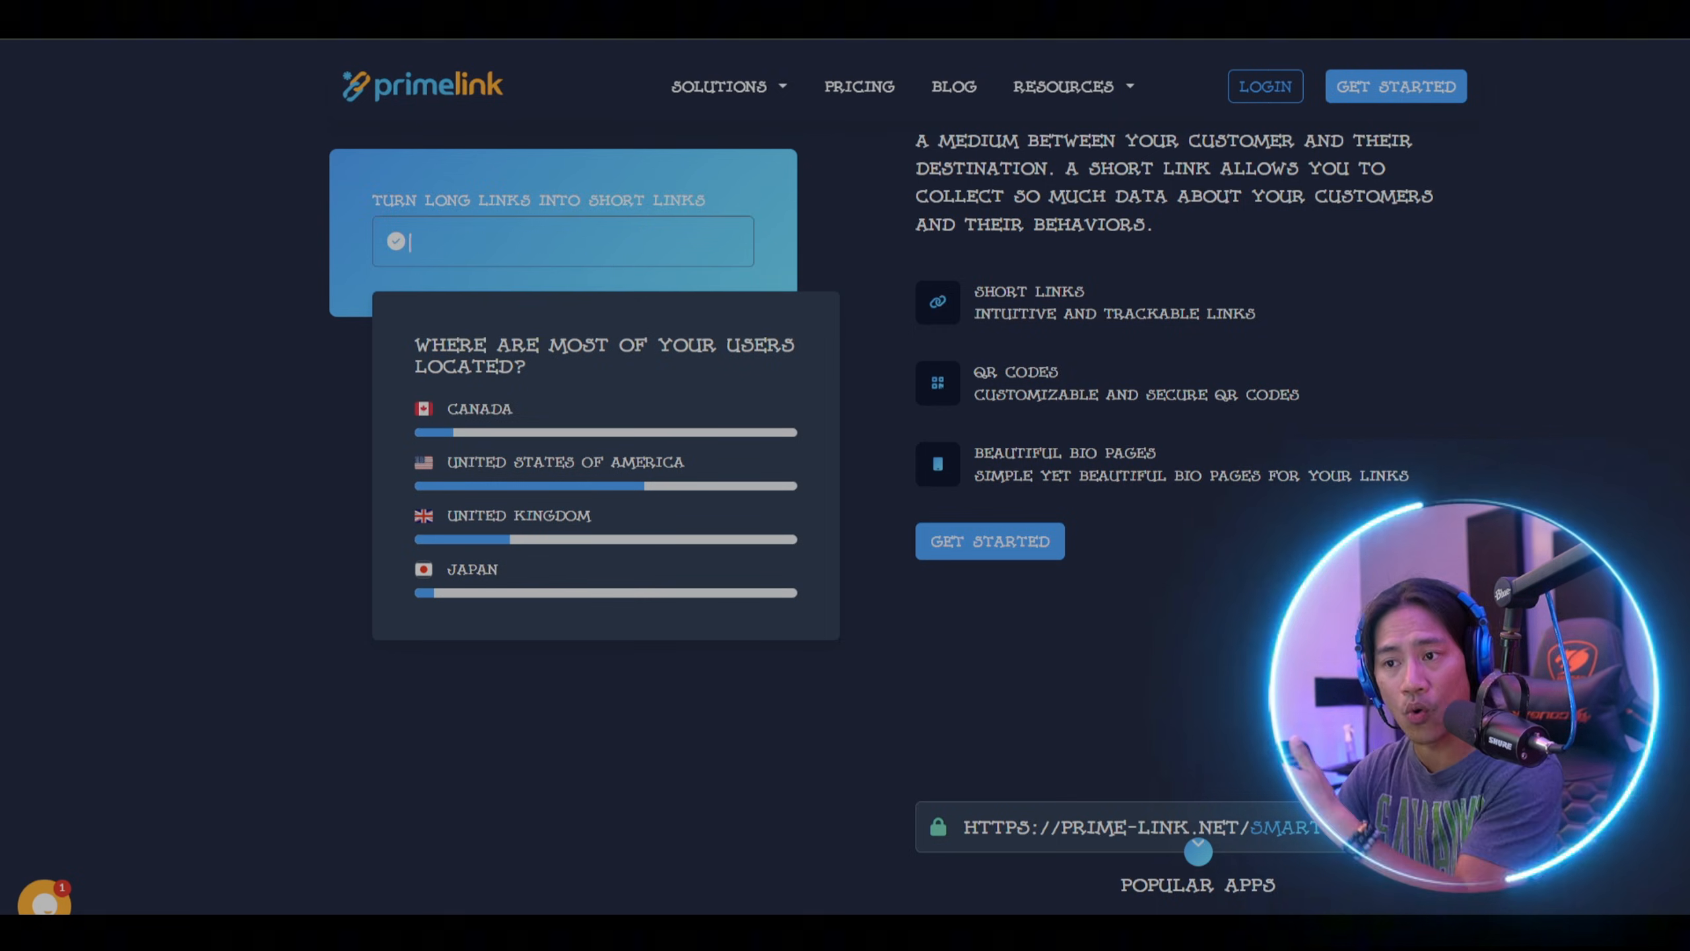
scroll("down", 3)
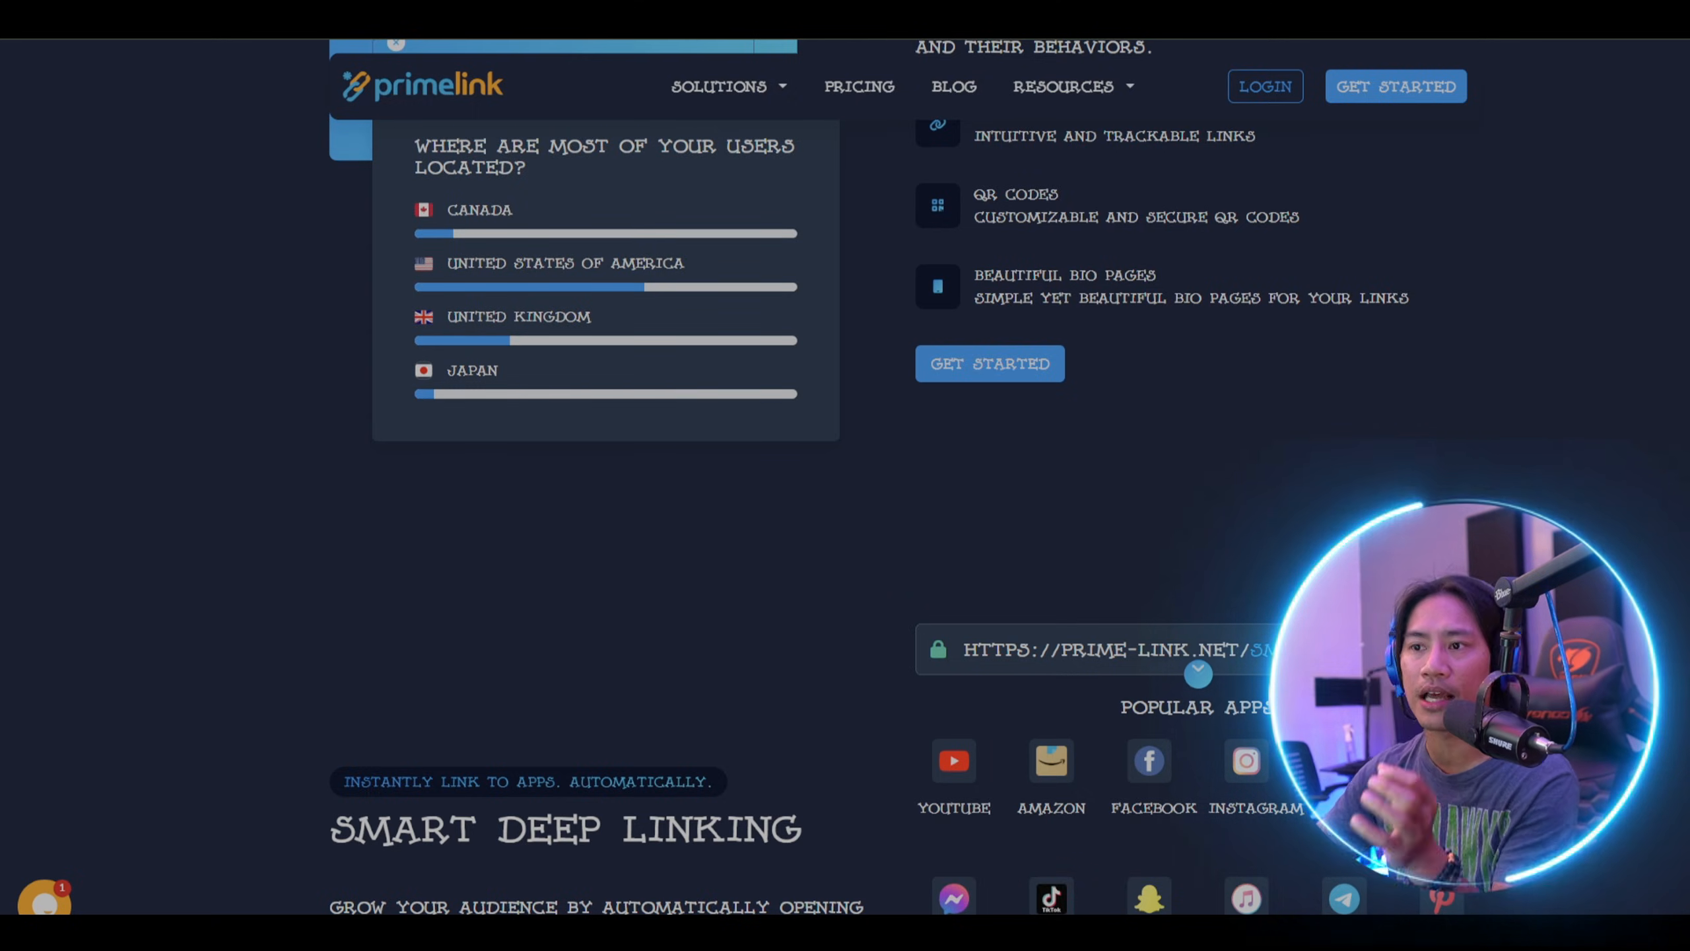
Scroll past the popular apps grid to the 'Features that you'll ever need' heading
scroll("down", 3)
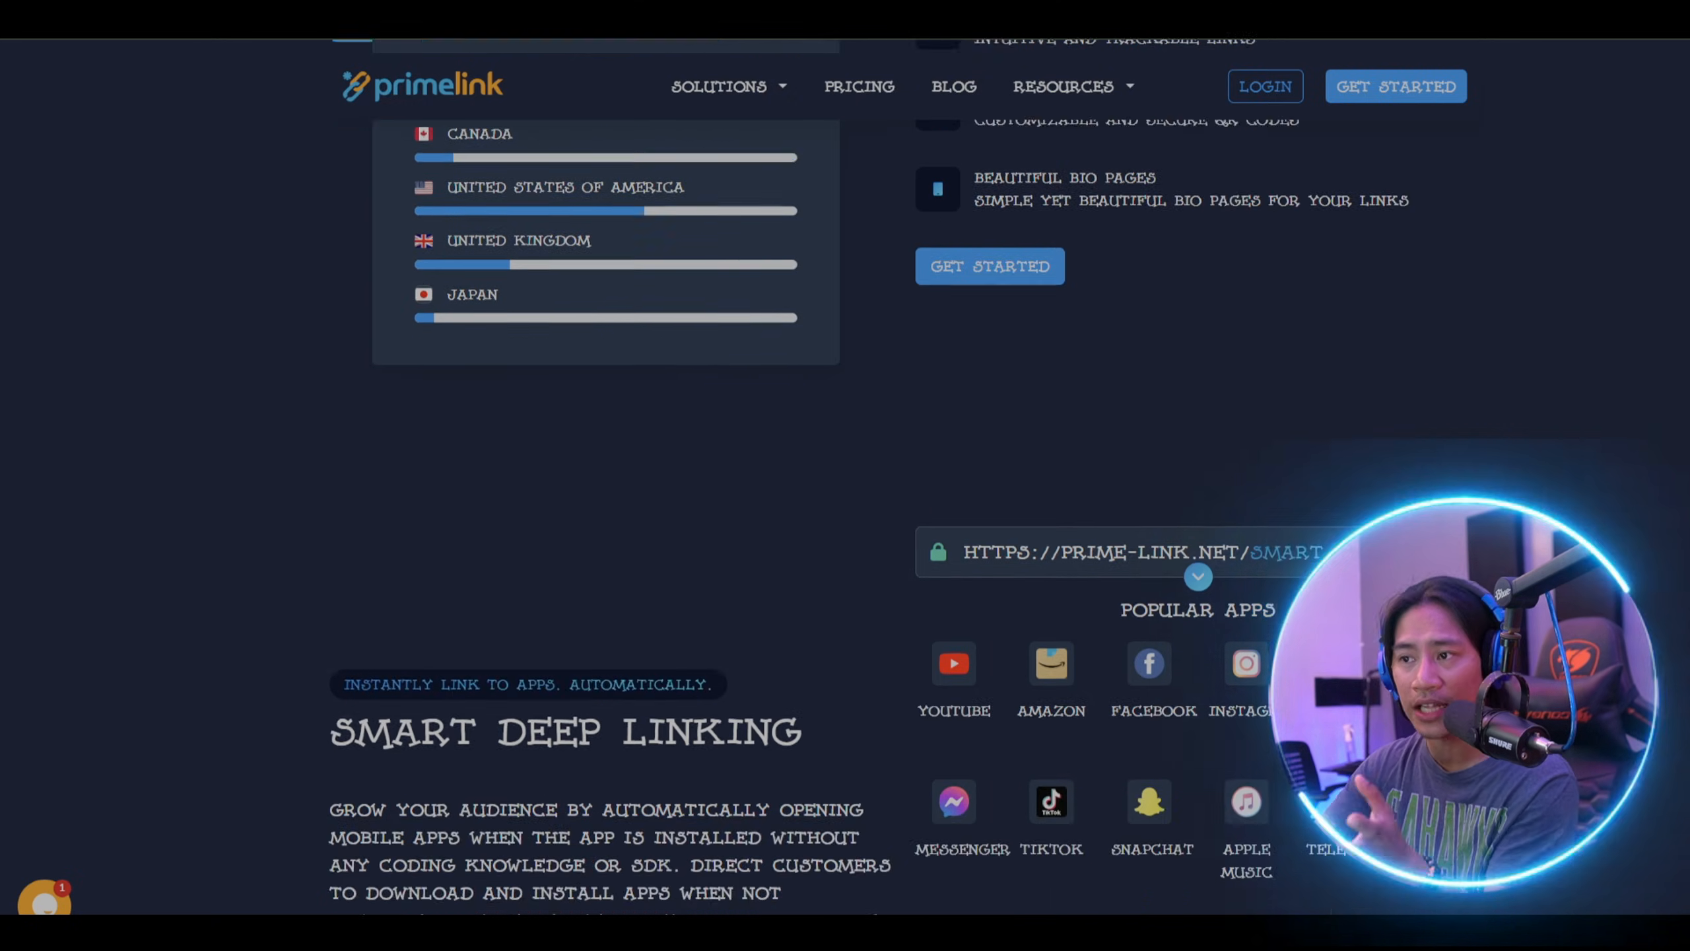
scroll("down", 3)
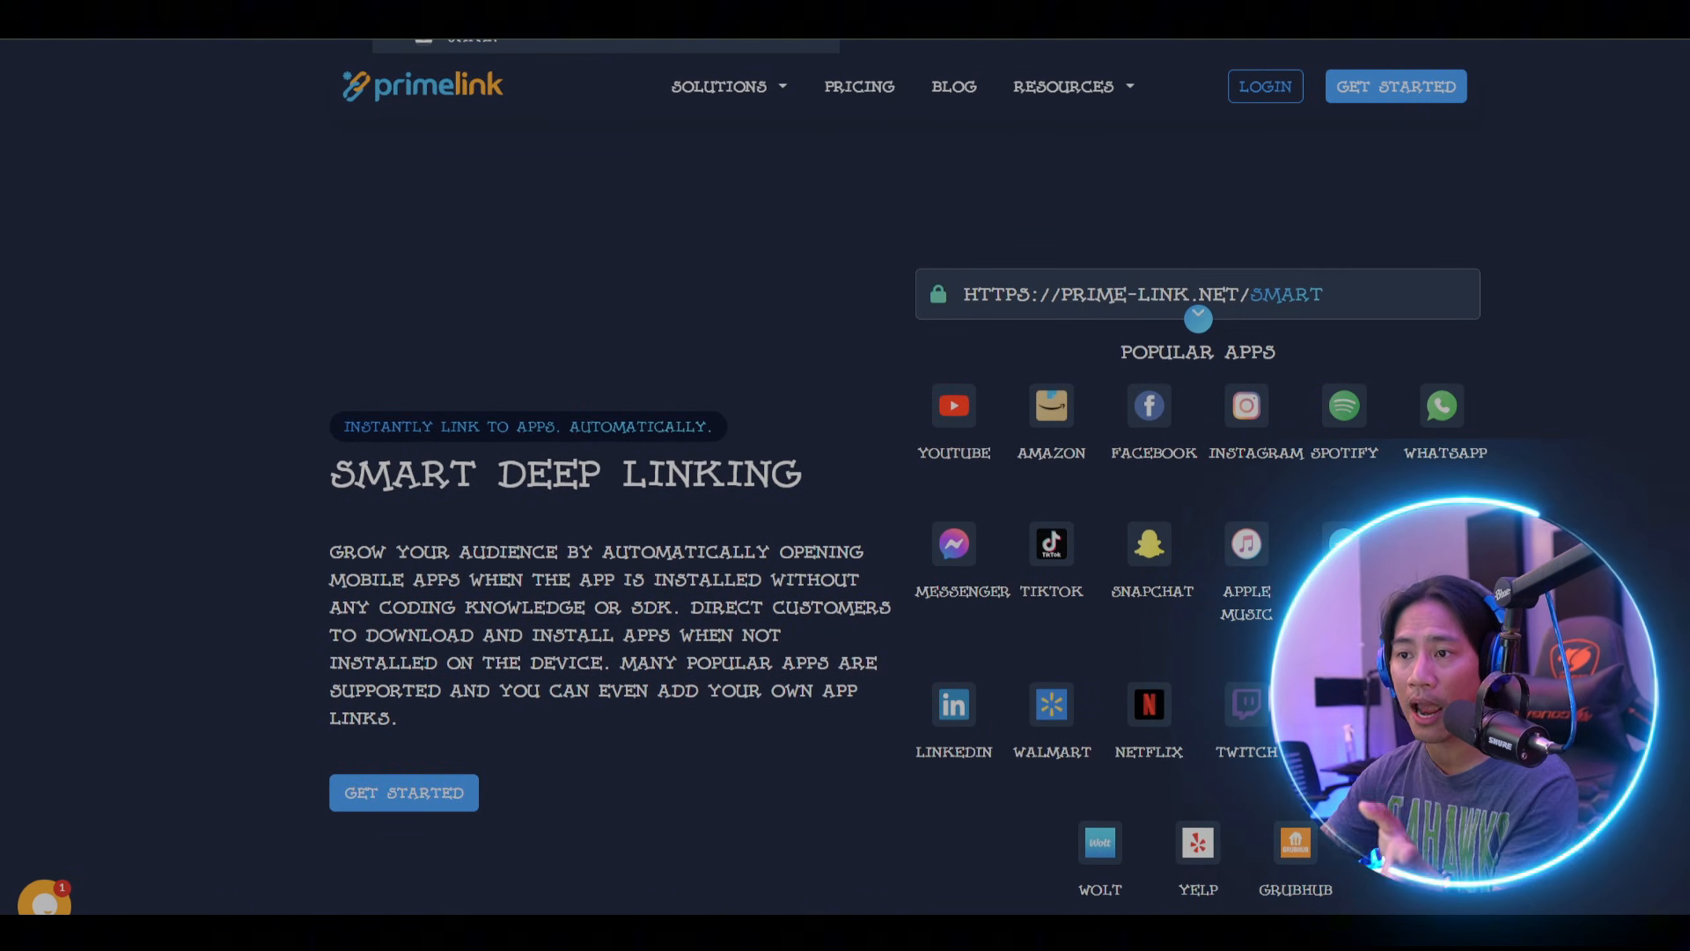
scroll("down", 3)
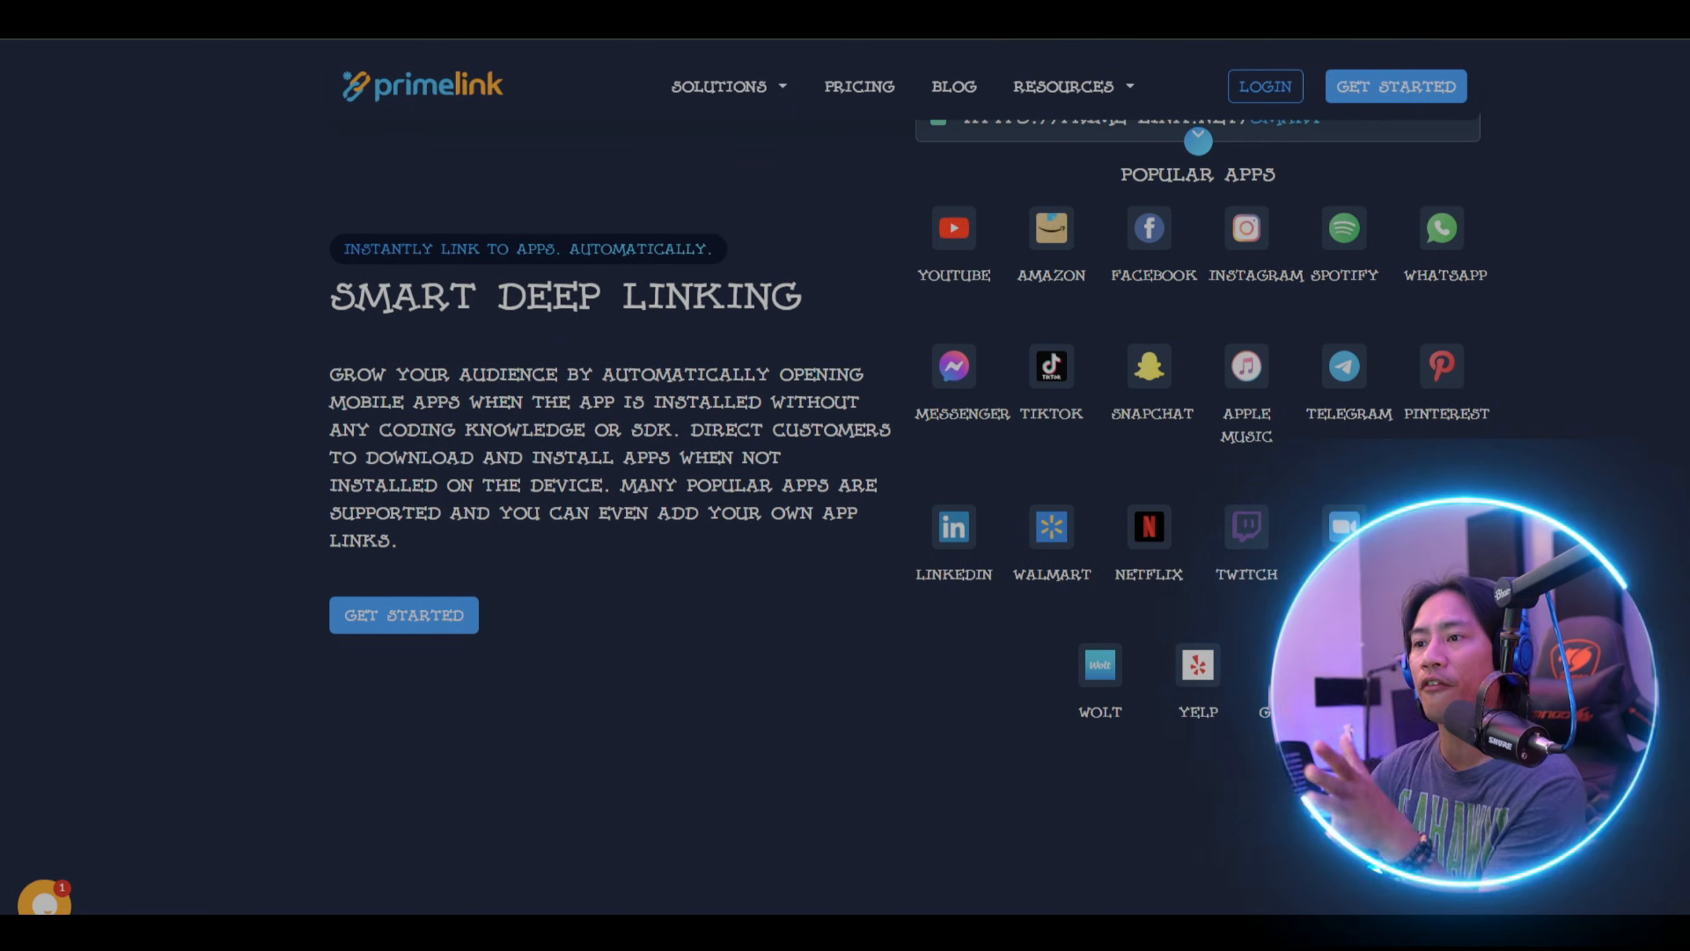
scroll("down", 3)
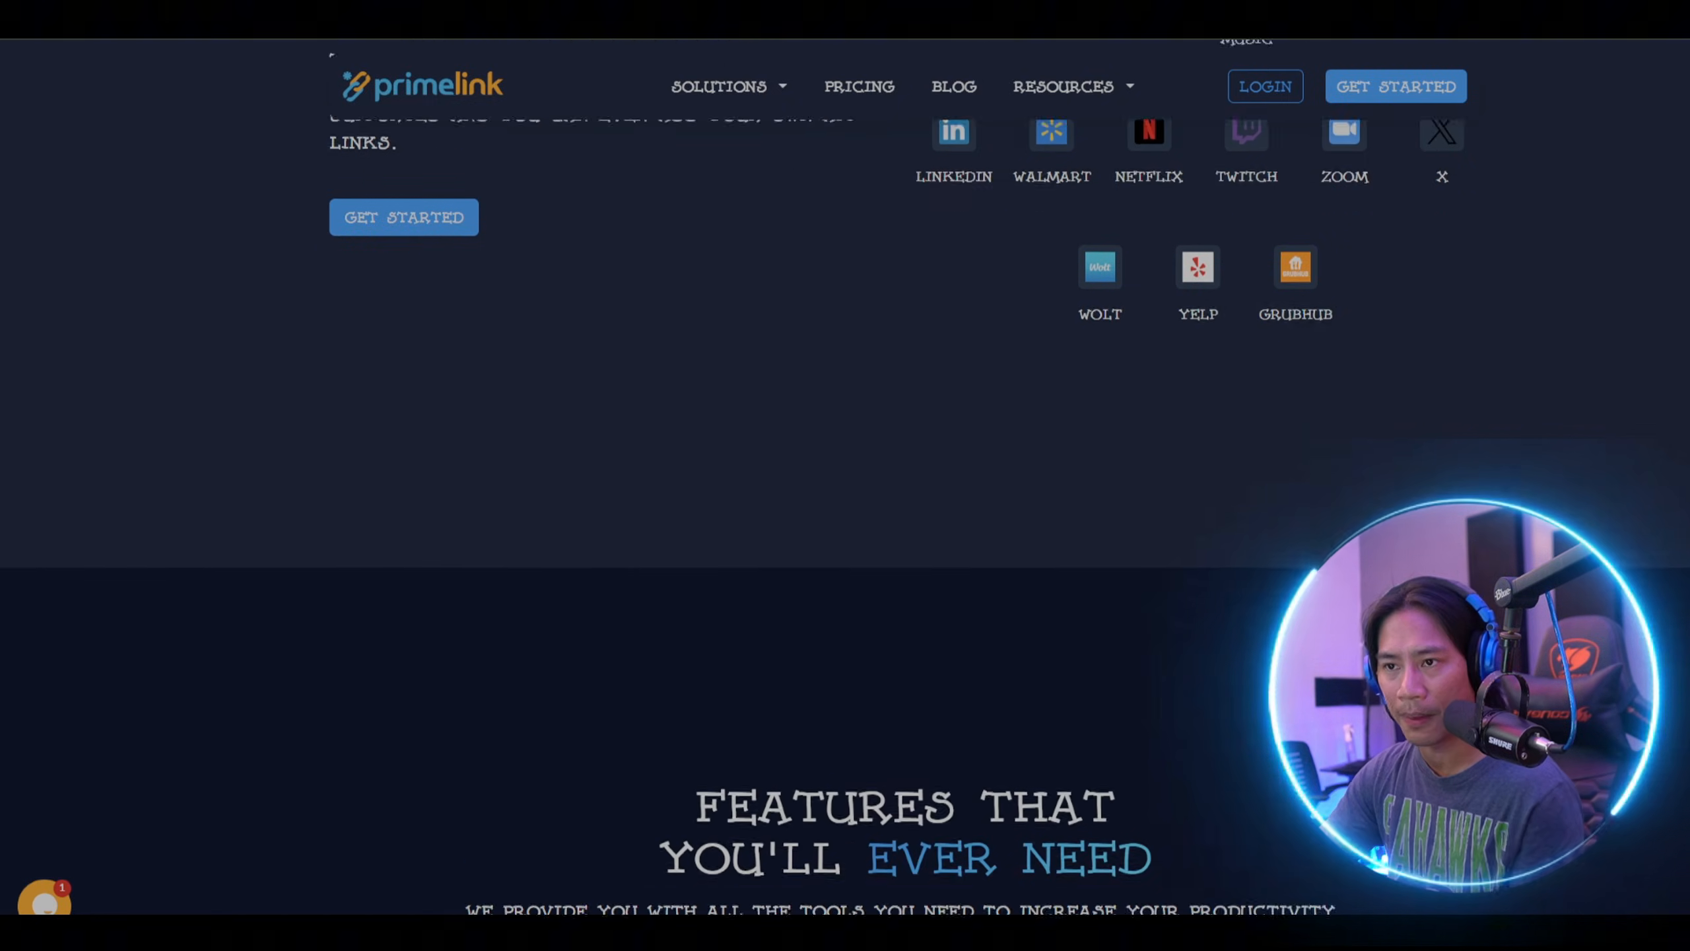
scroll("down", 3)
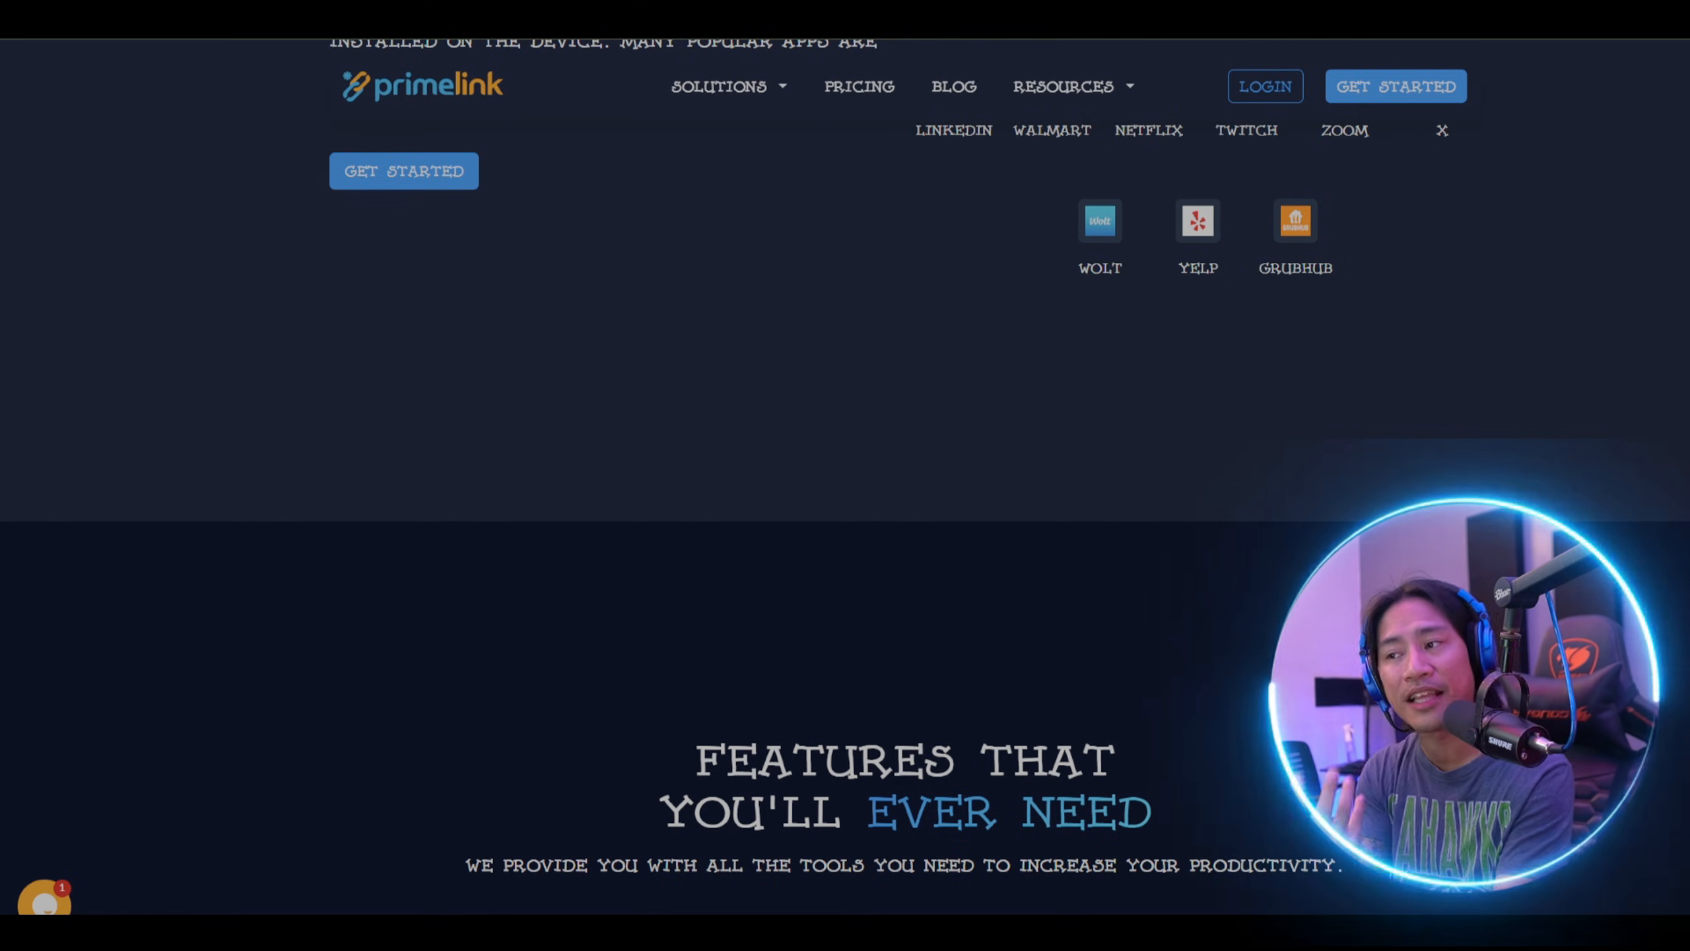
Scroll through the full grid of feature cards
scroll("down", 3)
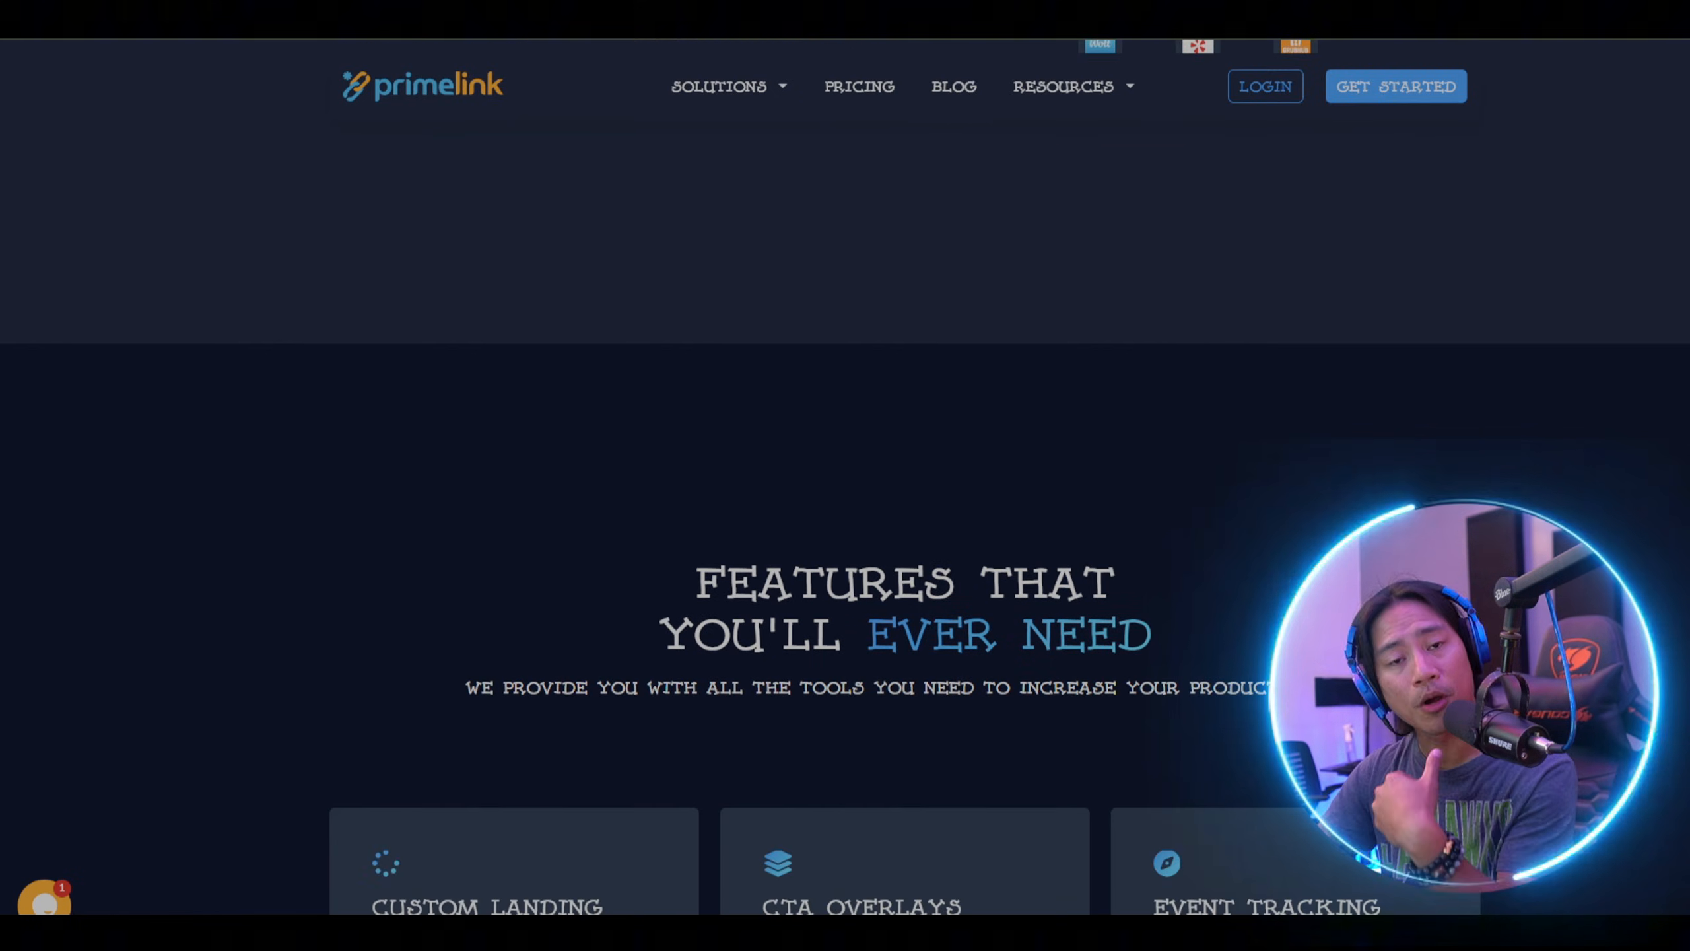
scroll("down", 3)
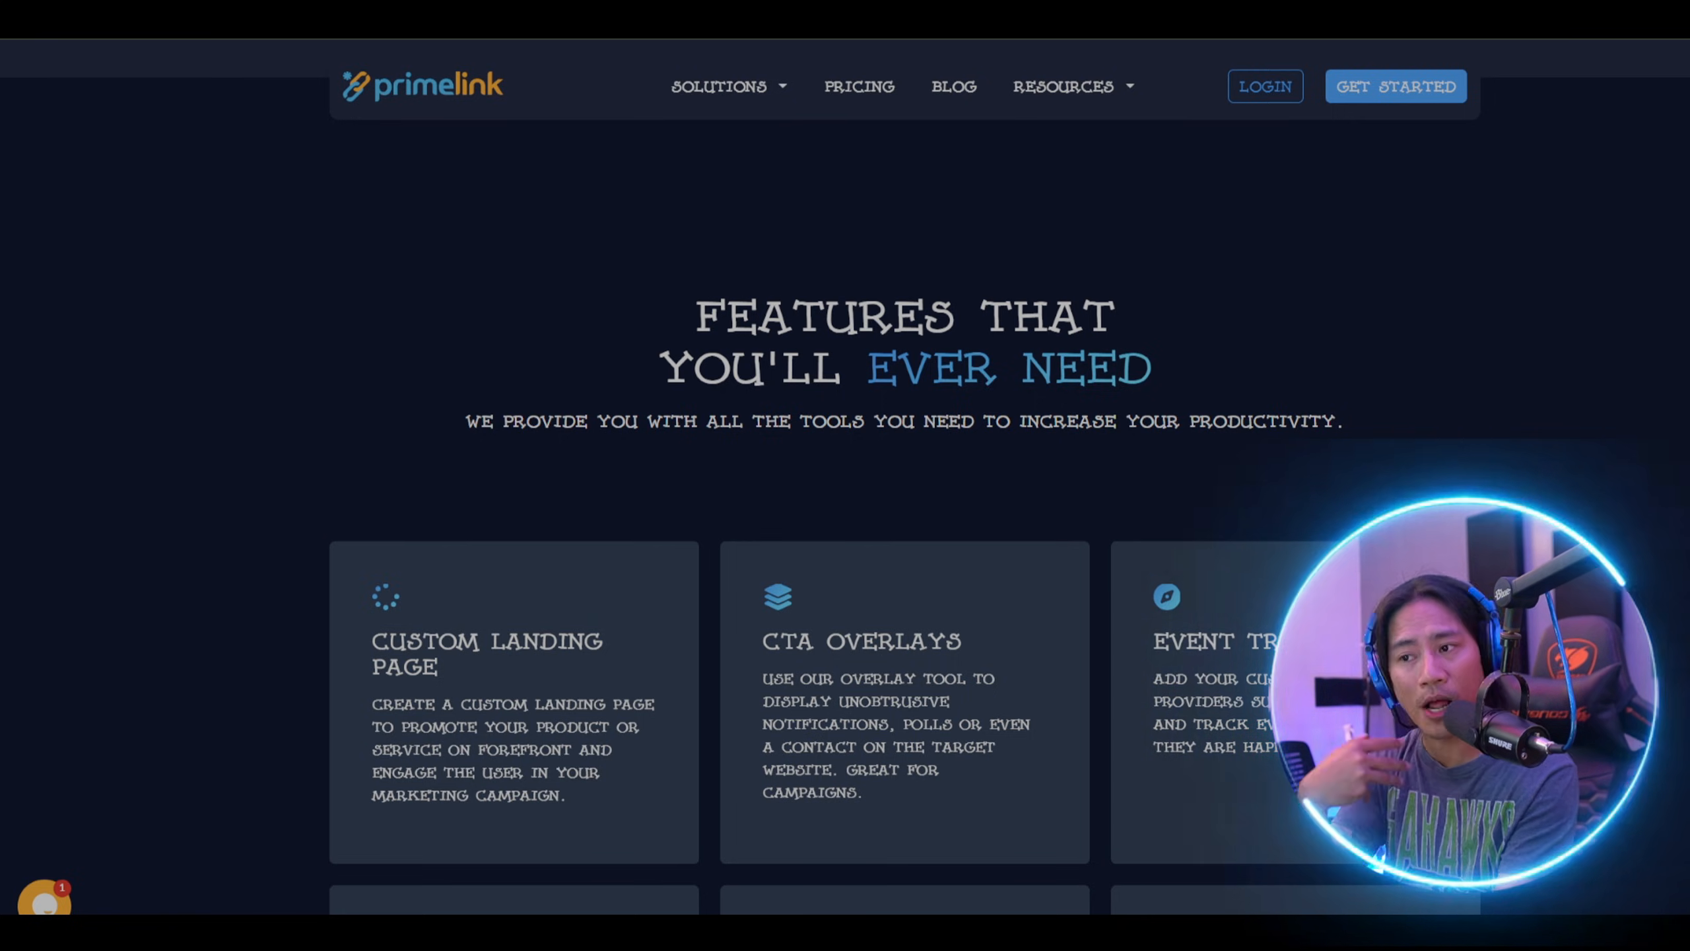
scroll("down", 3)
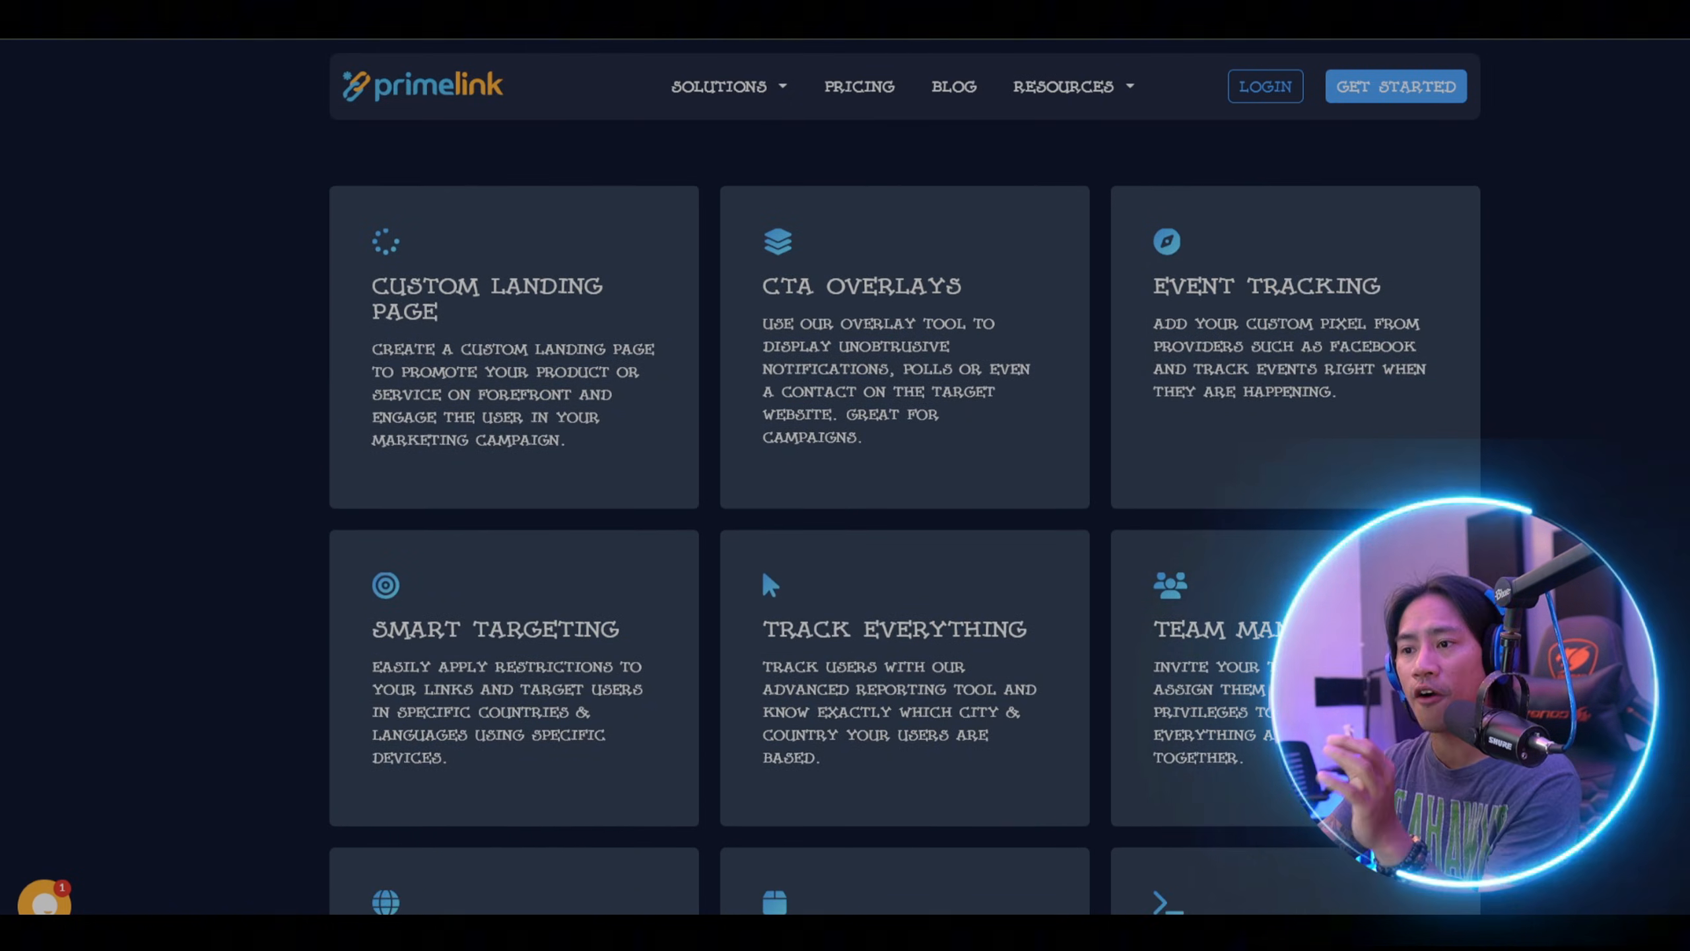
scroll("down", 3)
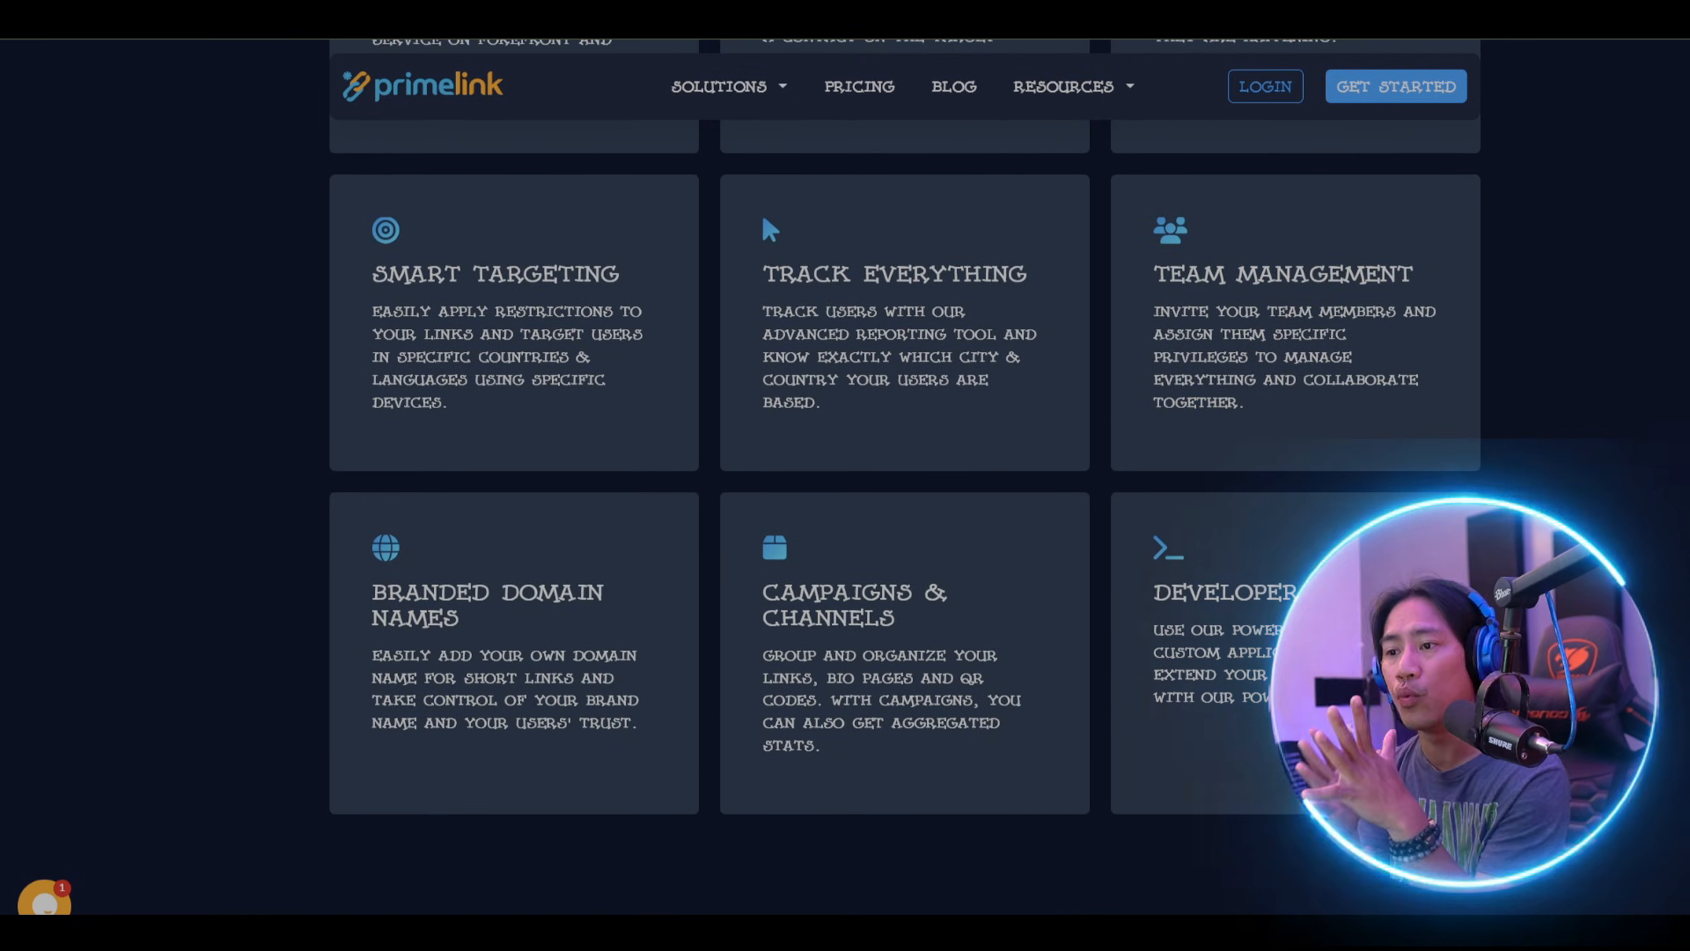
Continue down through Track & Optimize to the Invite & Work Together section
scroll("down", 3)
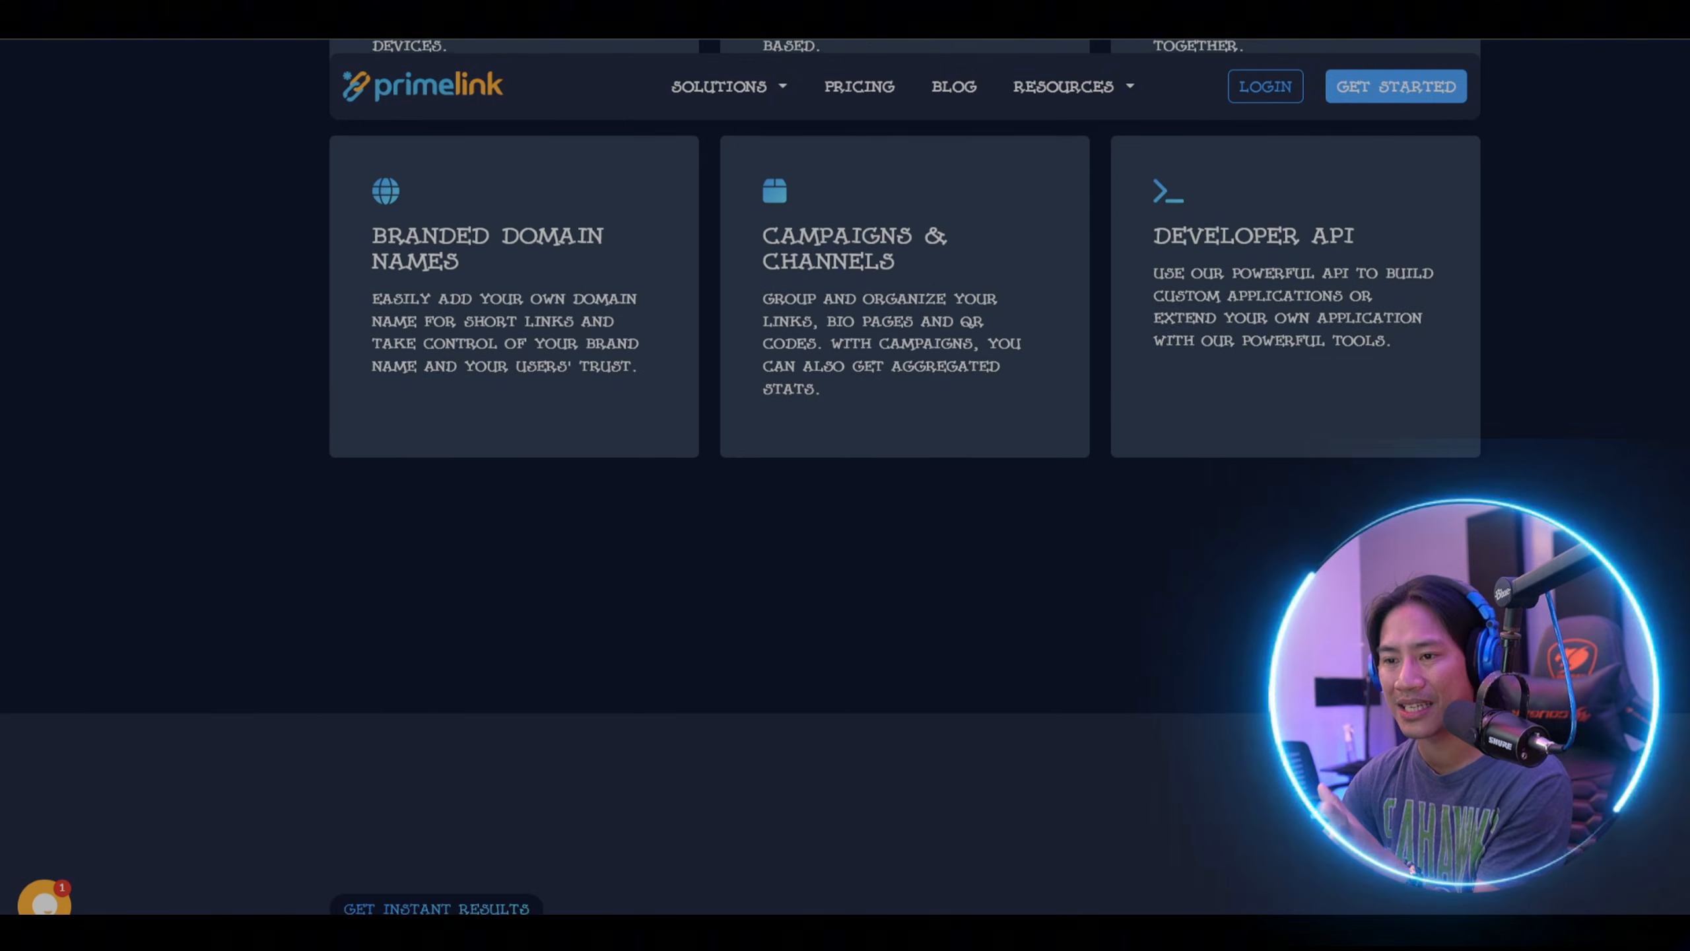
scroll("down", 3)
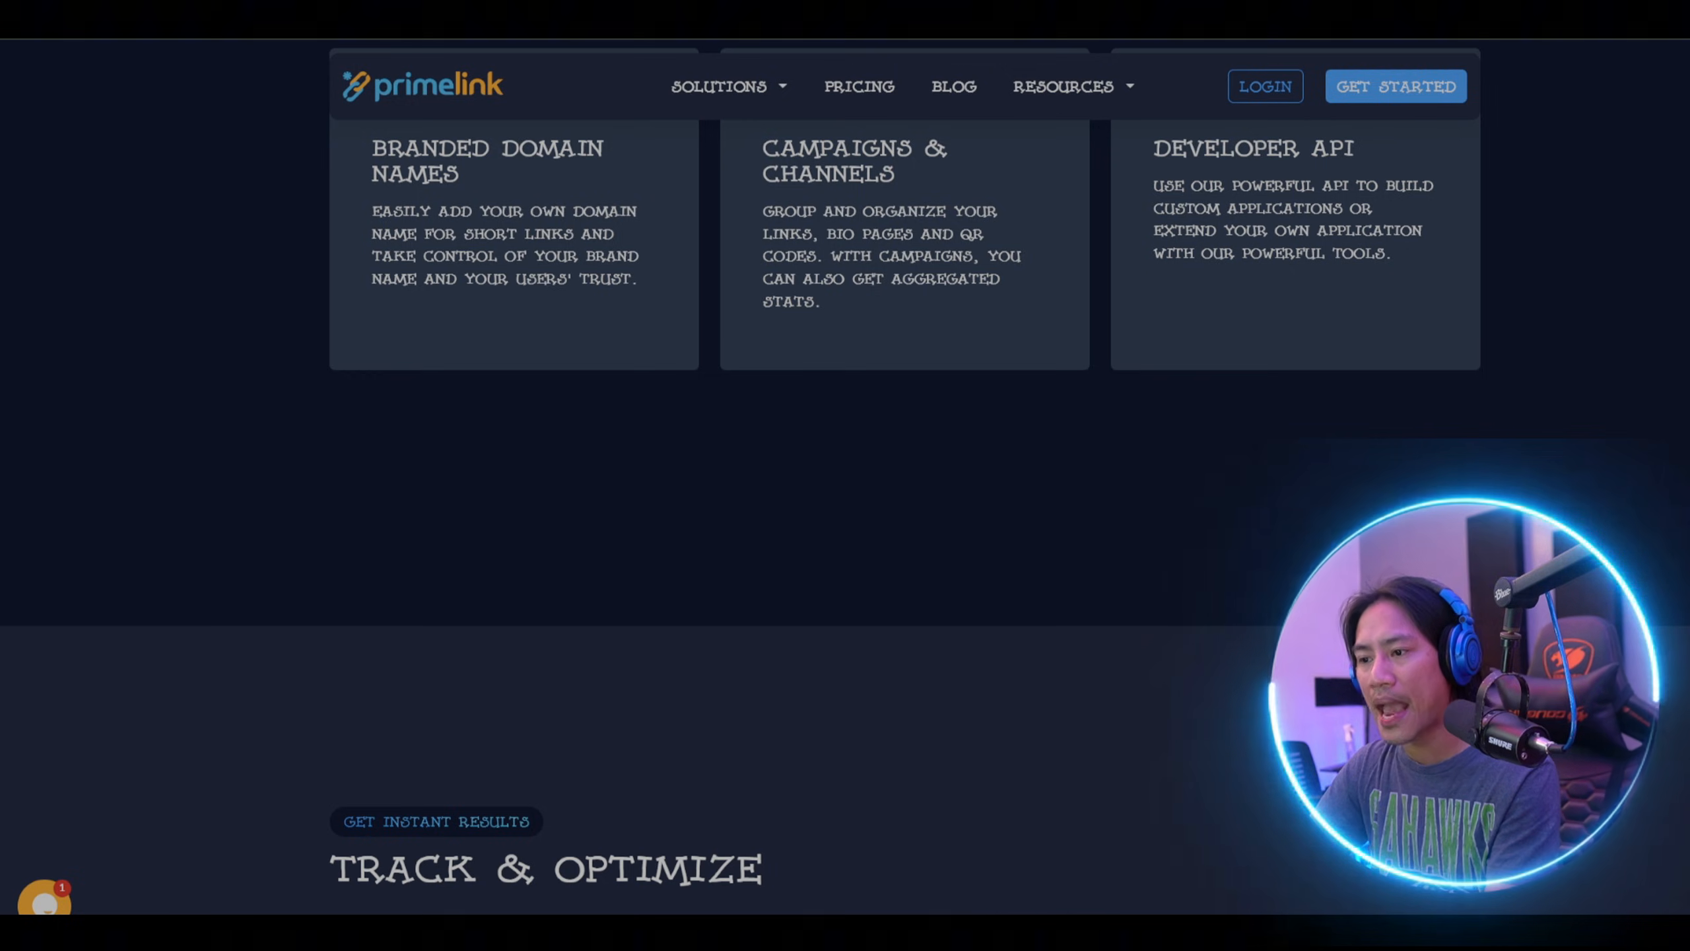
scroll("down", 3)
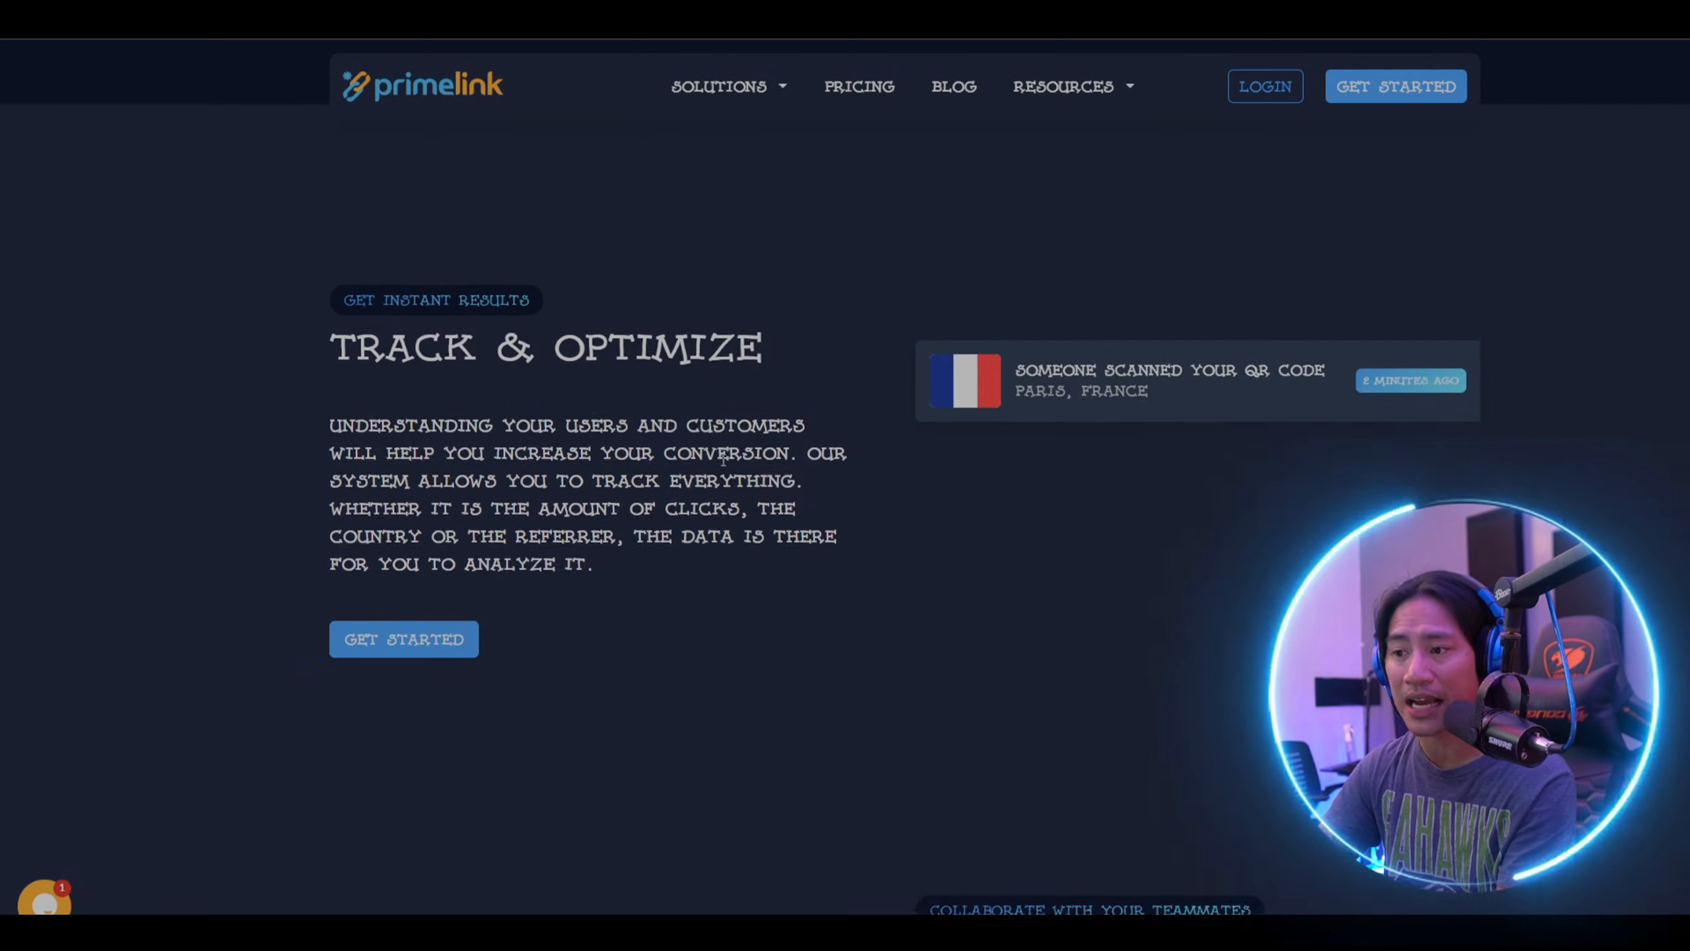
scroll("down", 3)
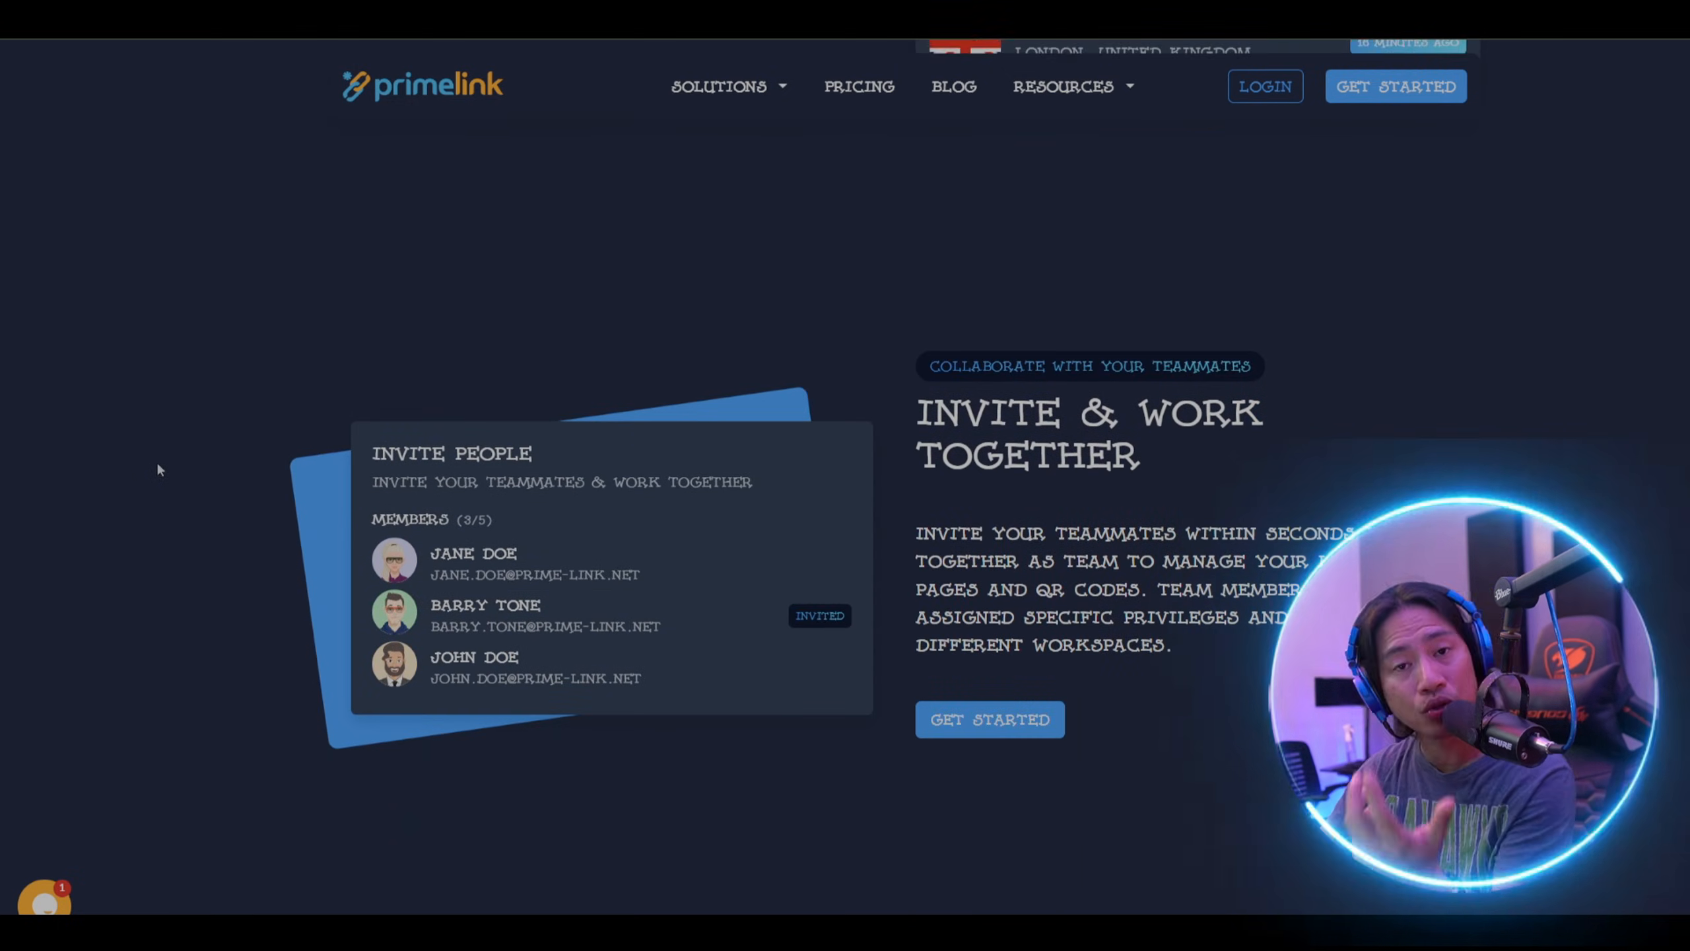
scroll("down", 3)
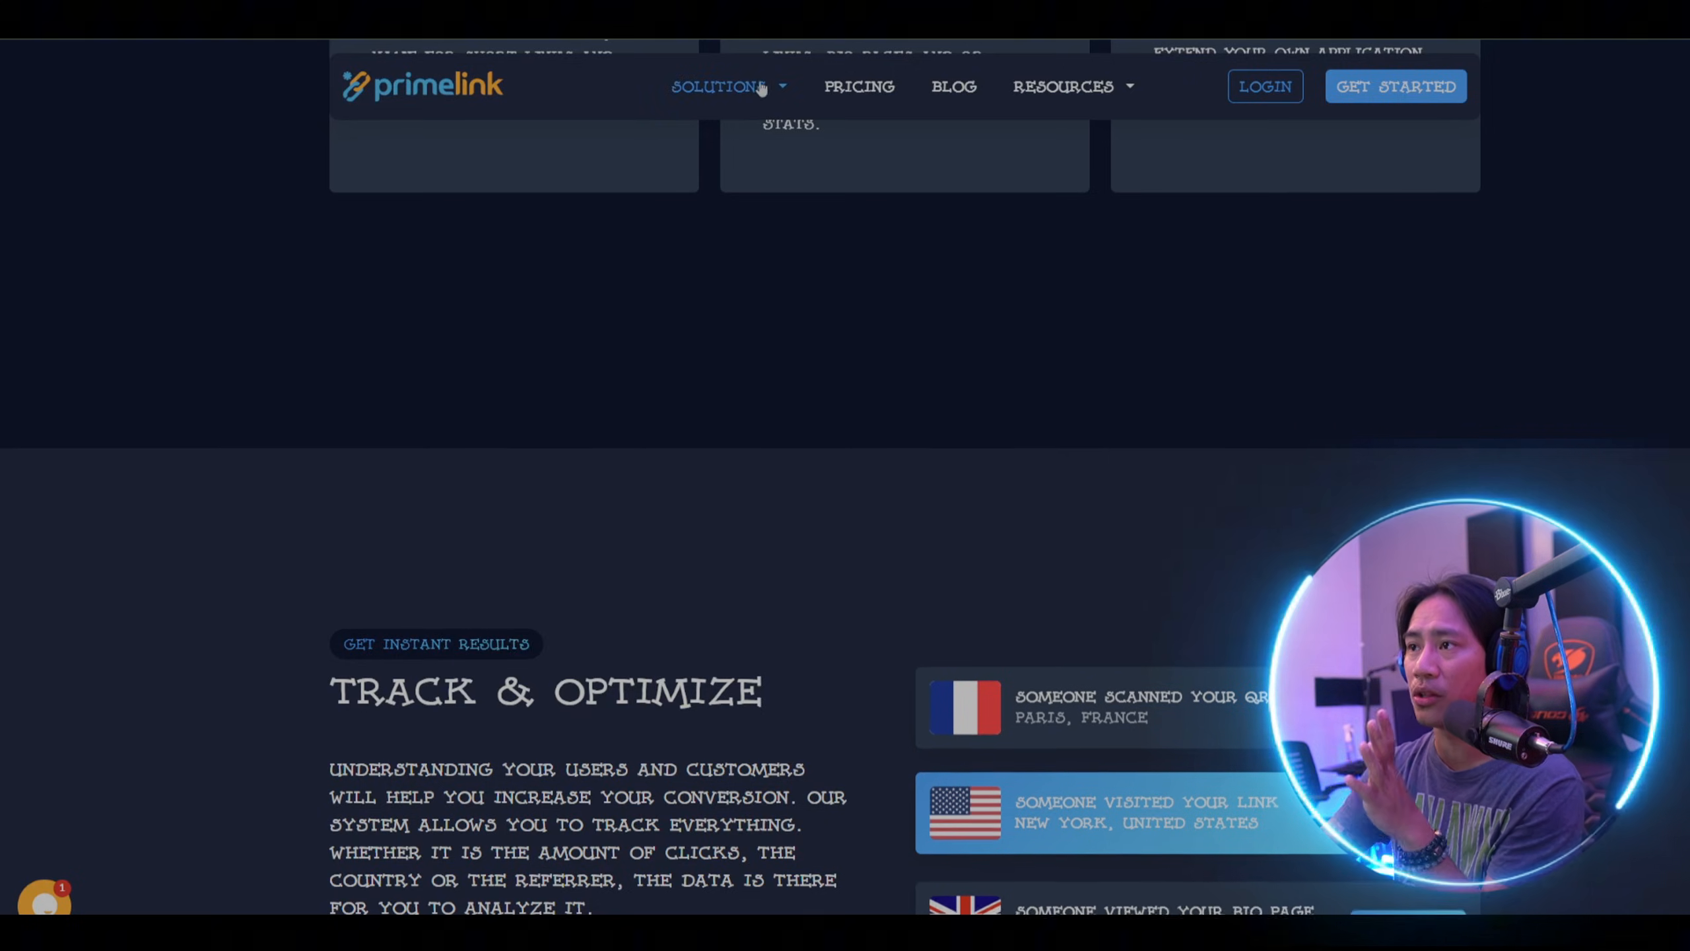
Check the Solutions menu, then view lifetime pricing: Individual $149.99, Business $249.99, Enterprise $349.99
left_click(718, 87)
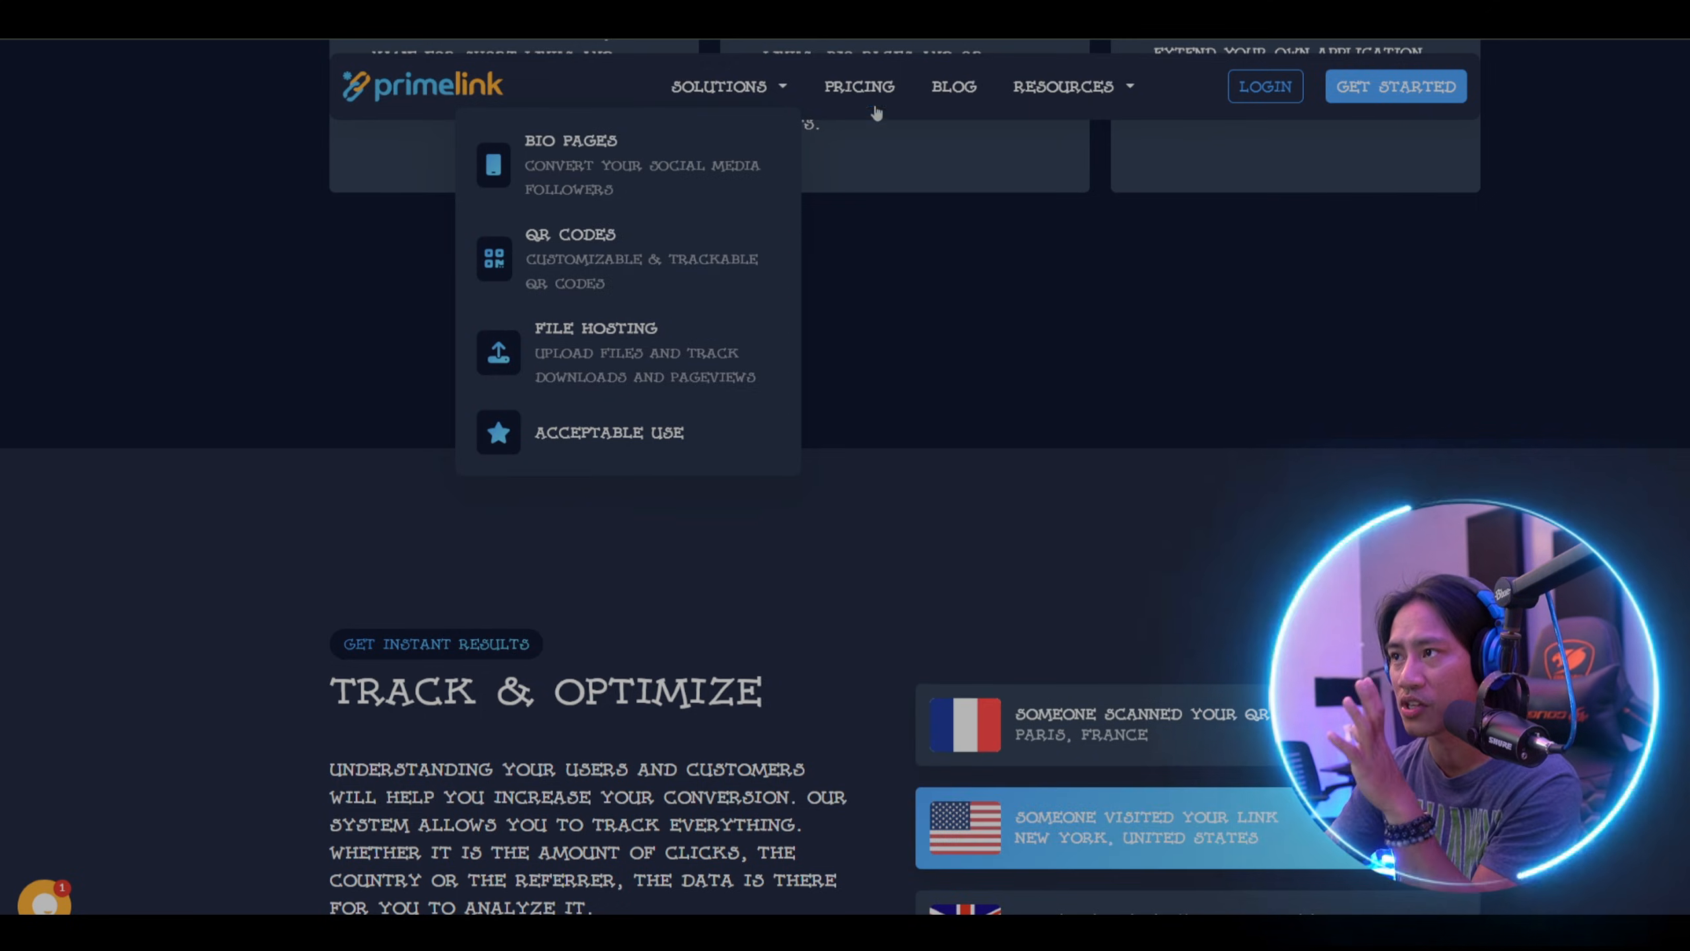
left_click(859, 87)
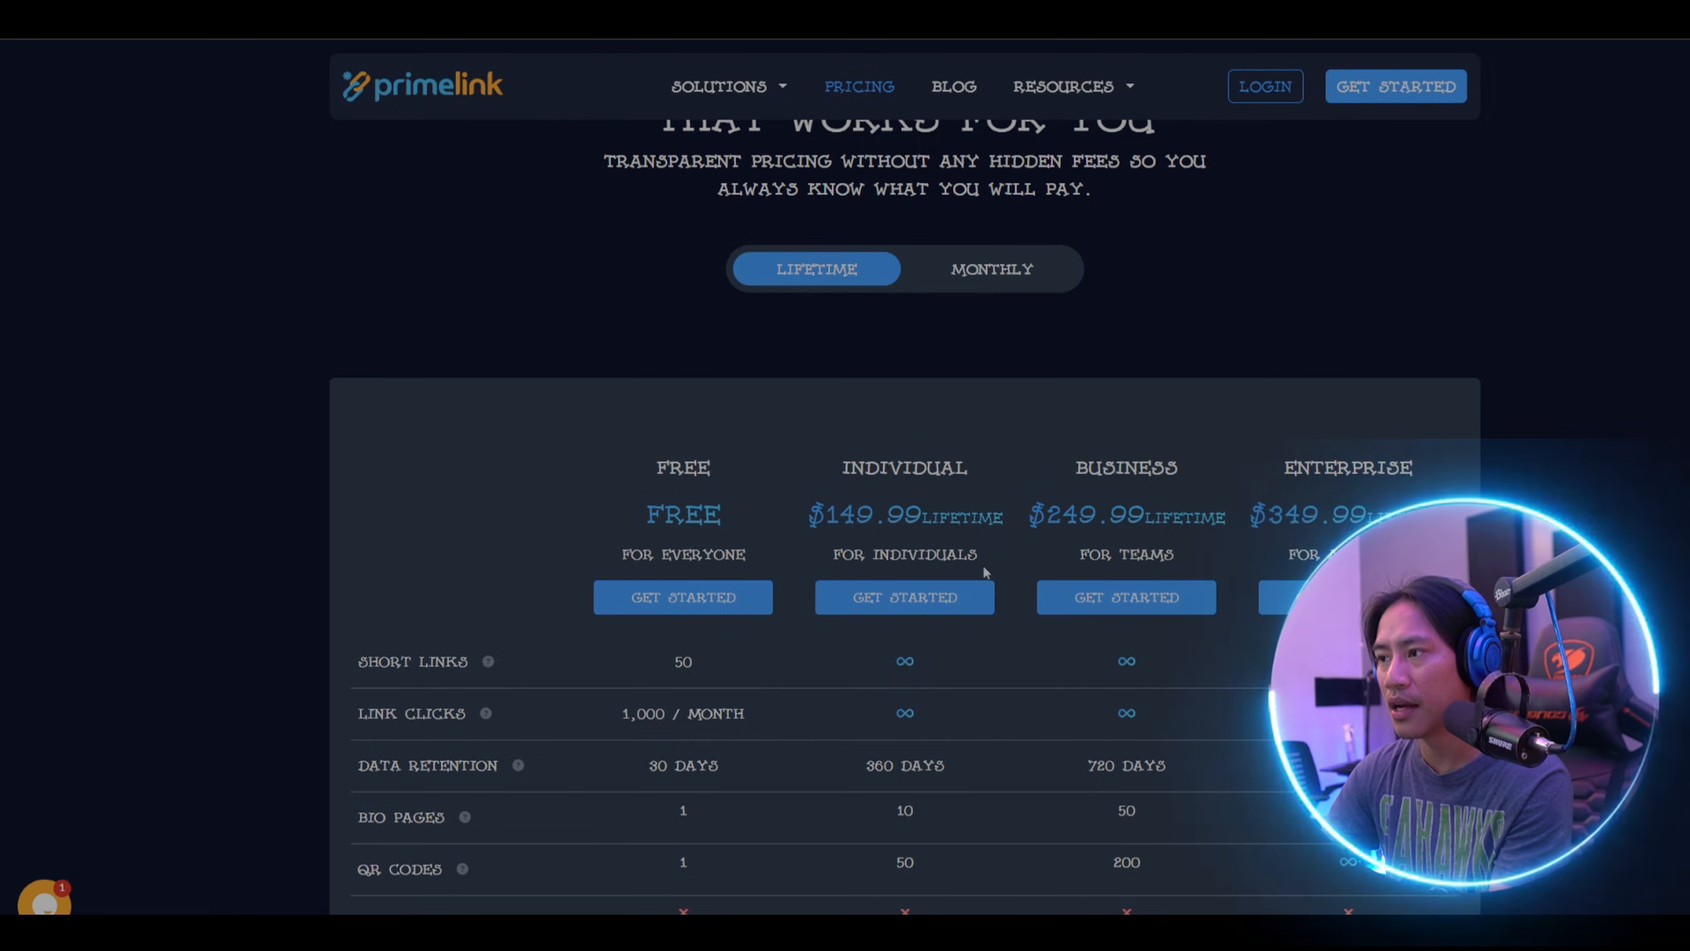
mouse_move(803, 307)
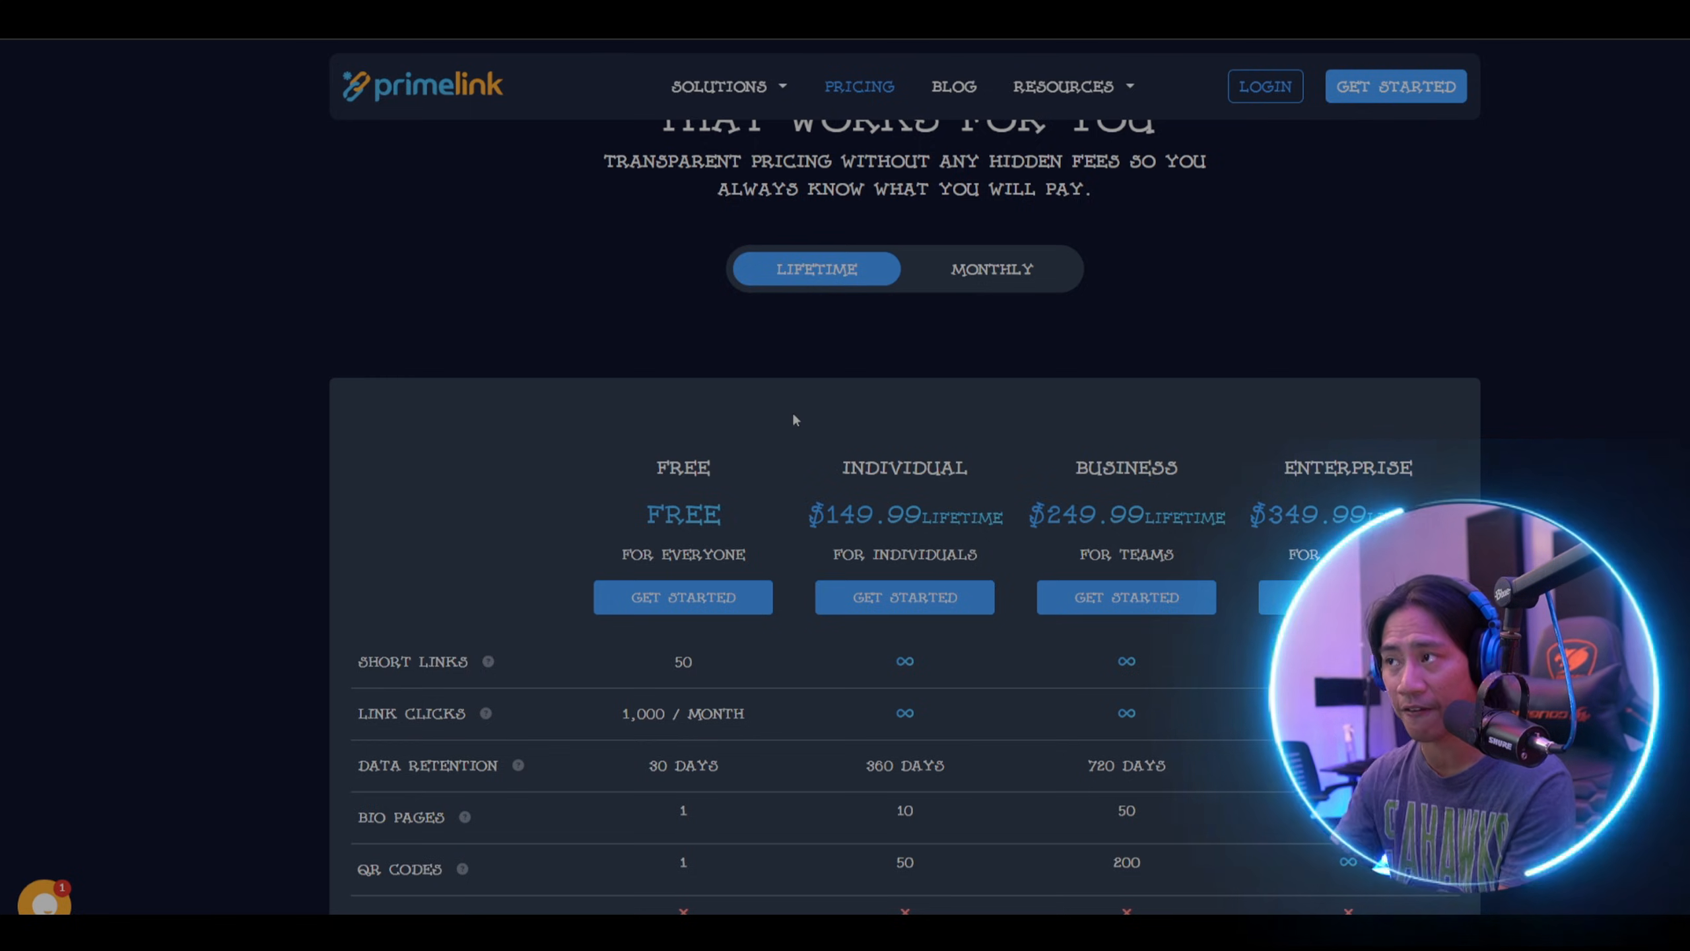
mouse_move(954, 92)
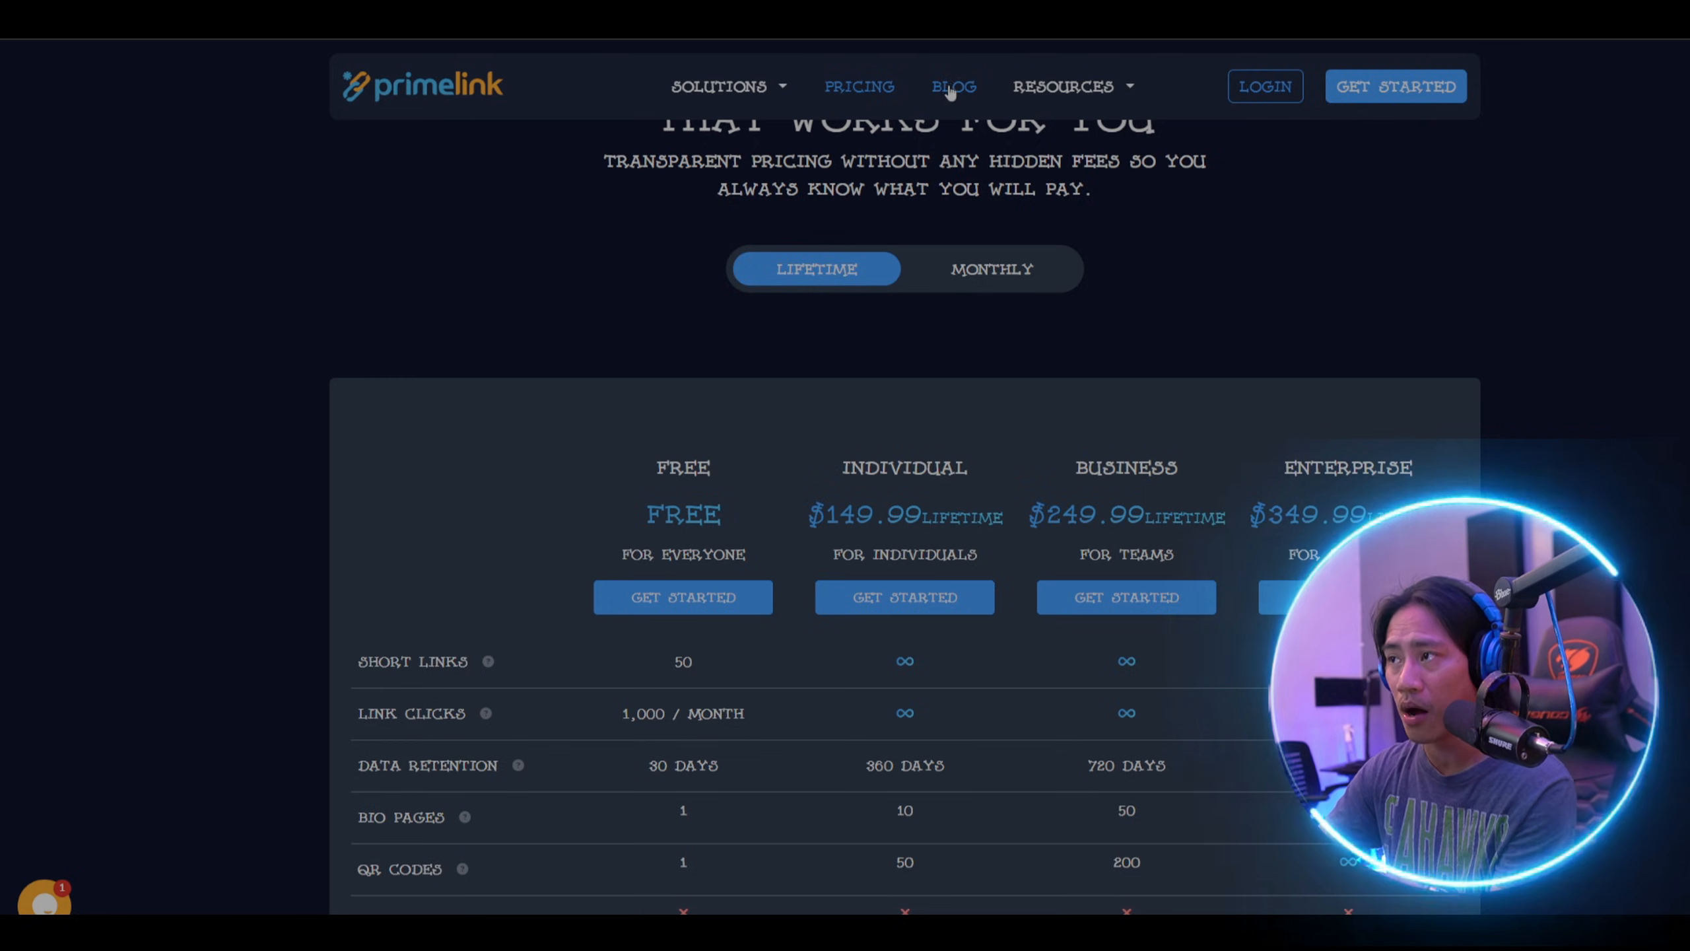
Browse the Blog posts and Resources menu, then view Bitly's Resources menu for comparison
left_click(953, 87)
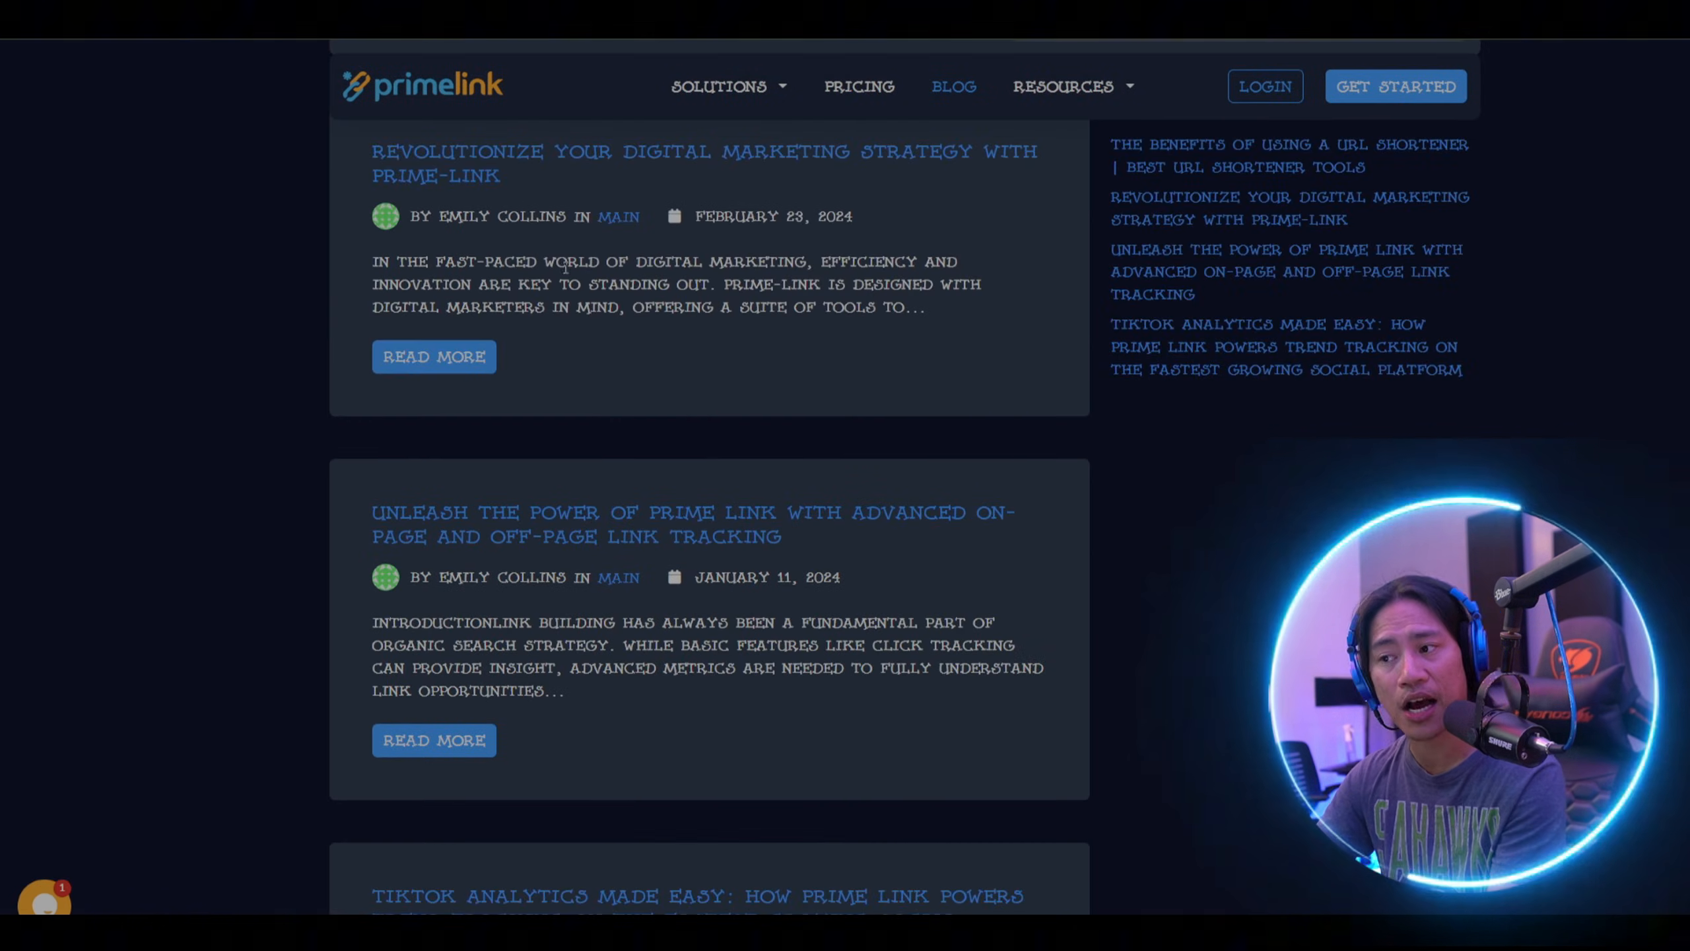
scroll("down", 3)
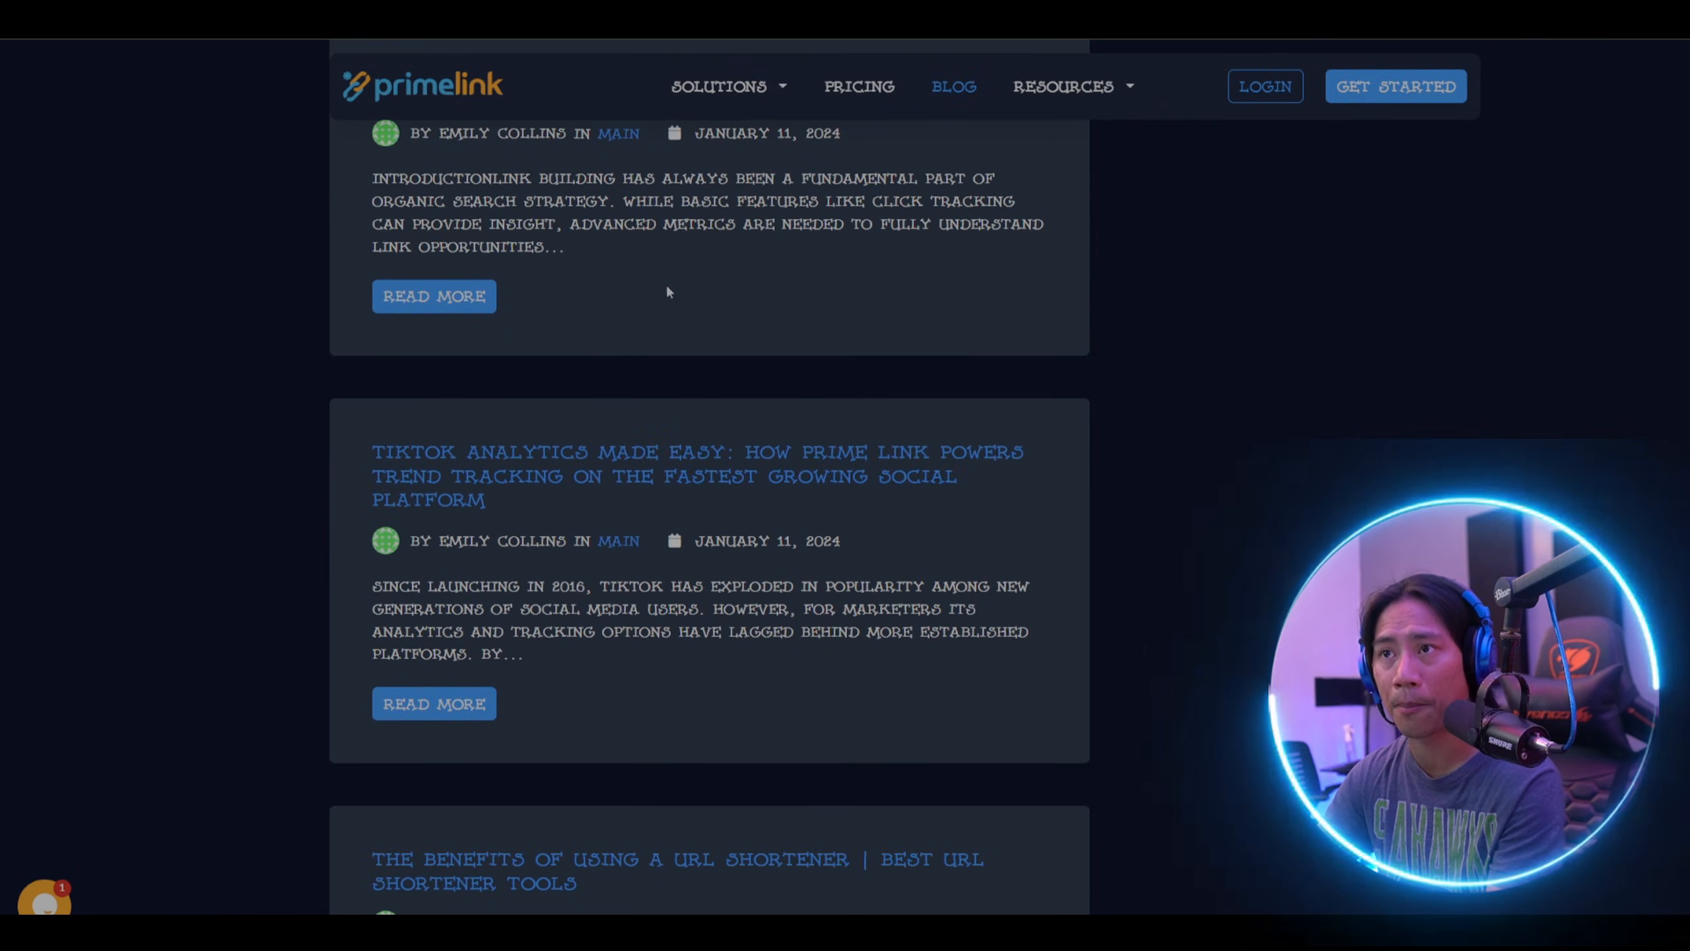
left_click(1065, 88)
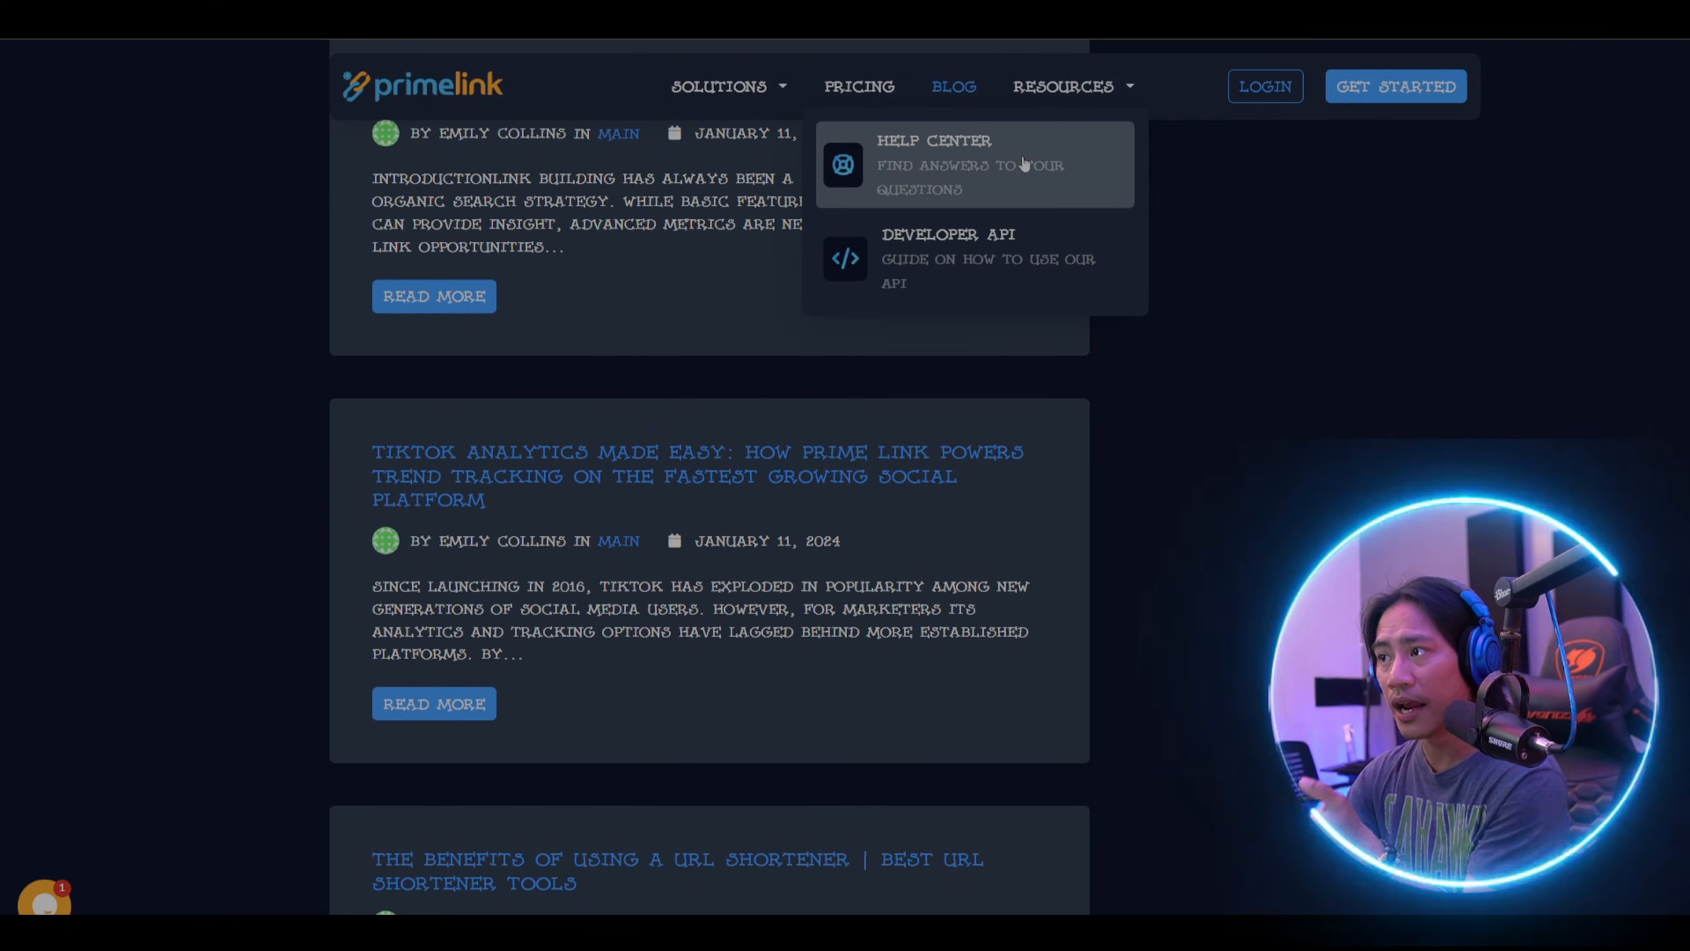
mouse_move(274, 64)
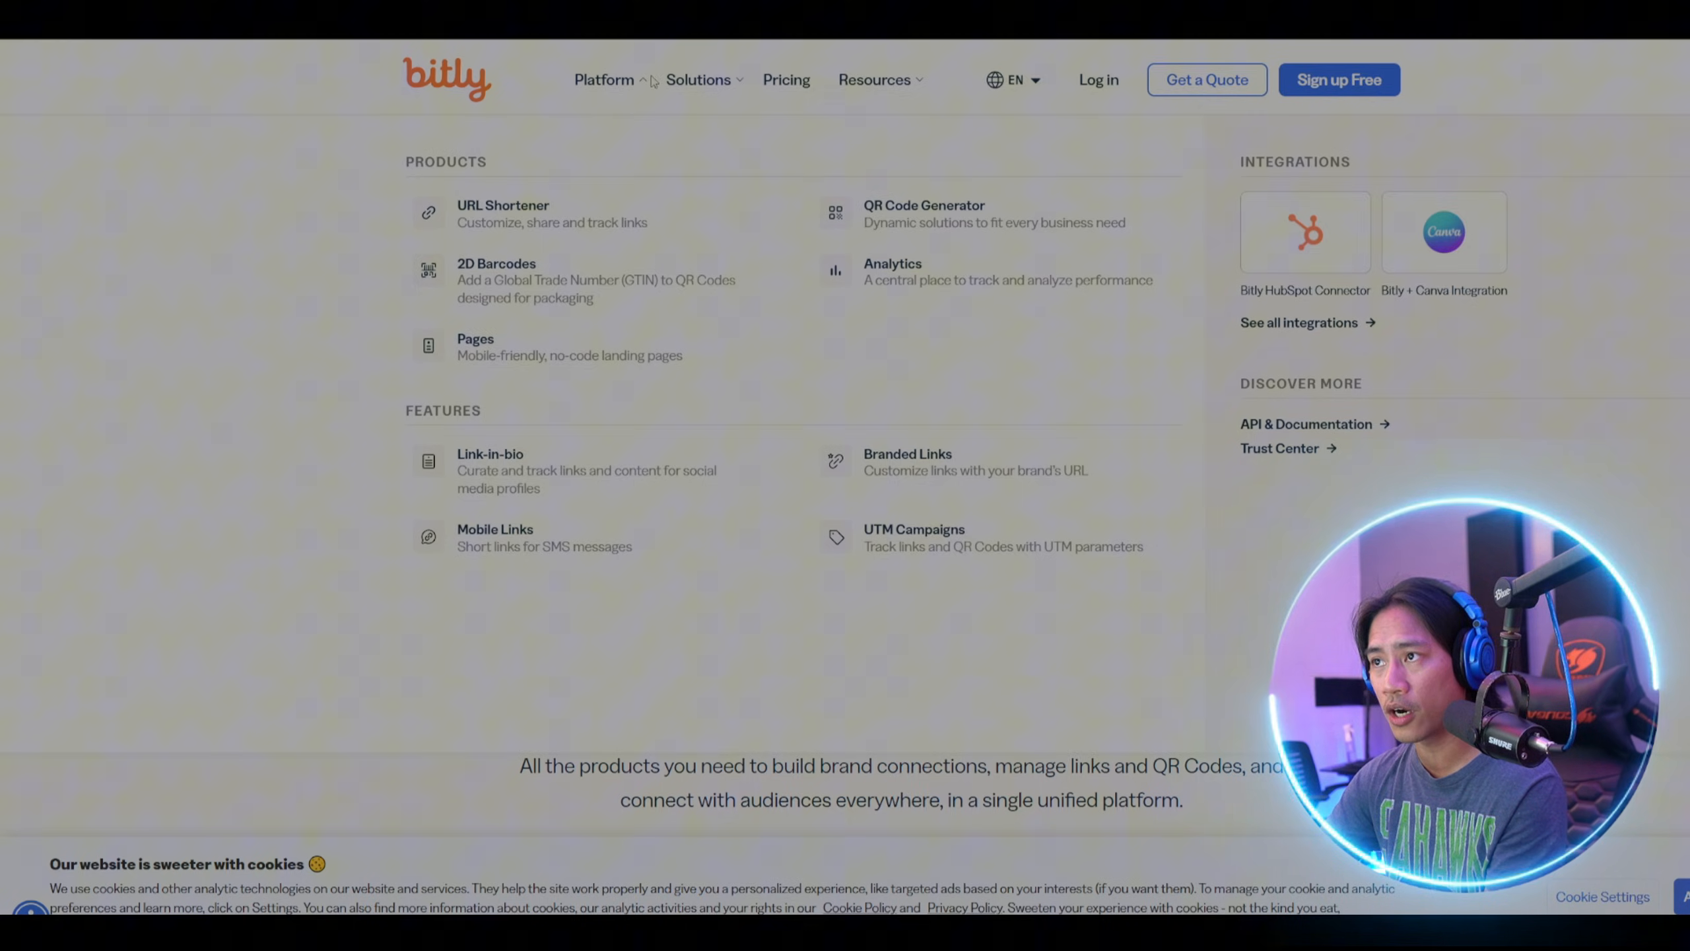
left_click(874, 79)
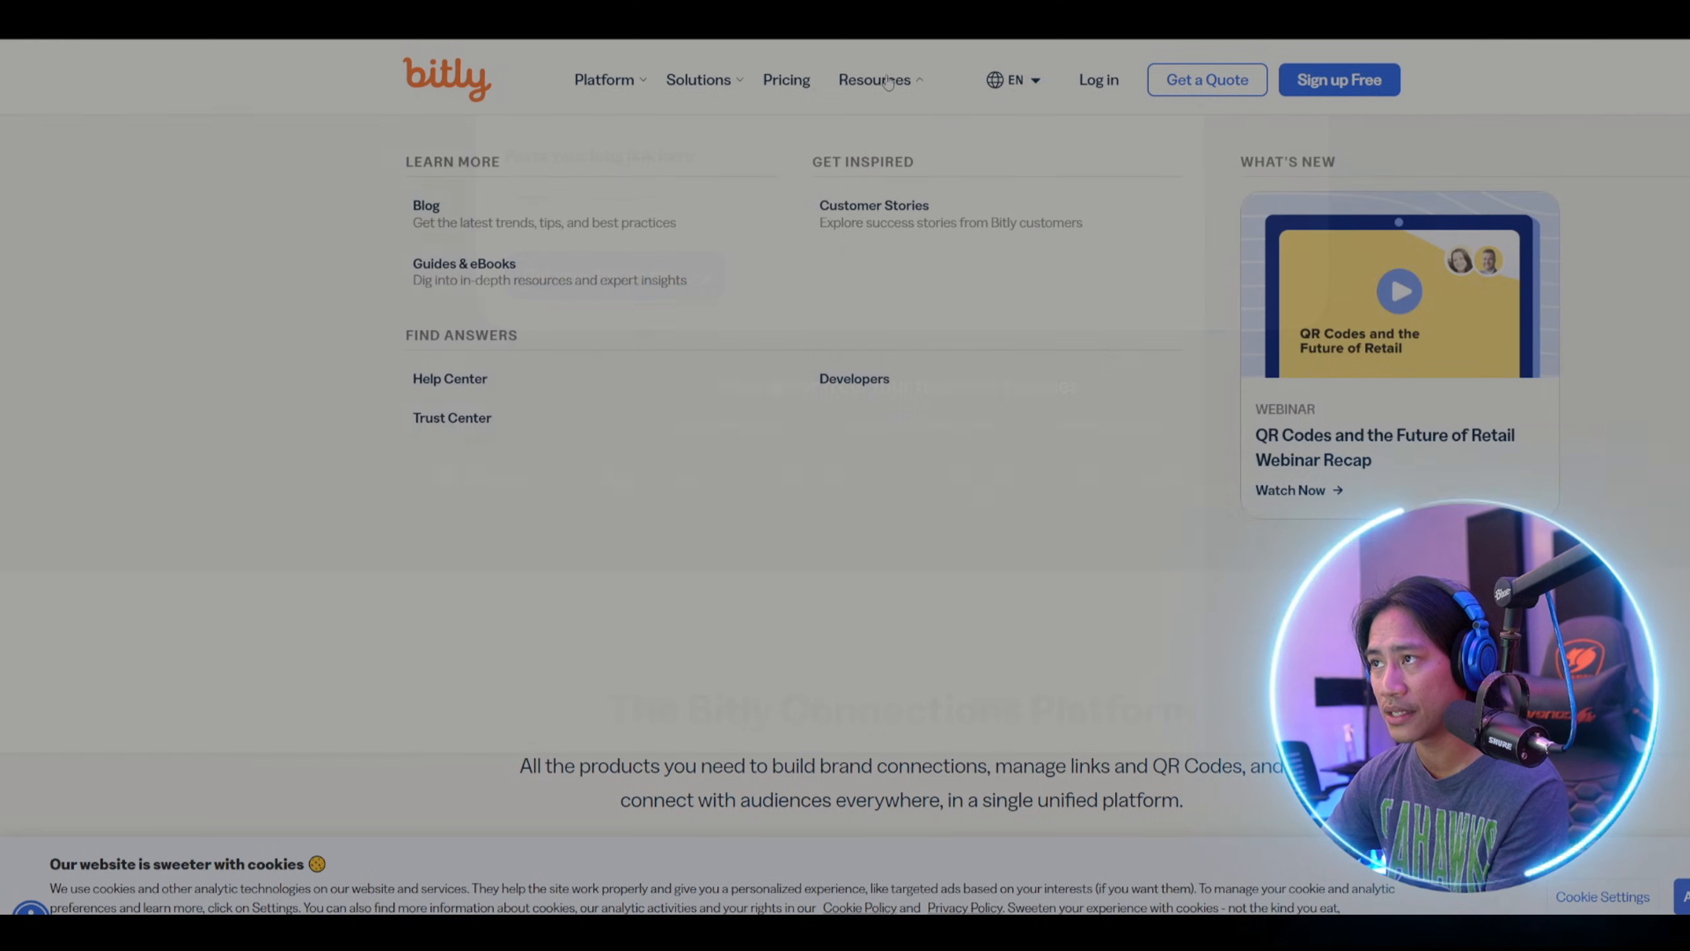